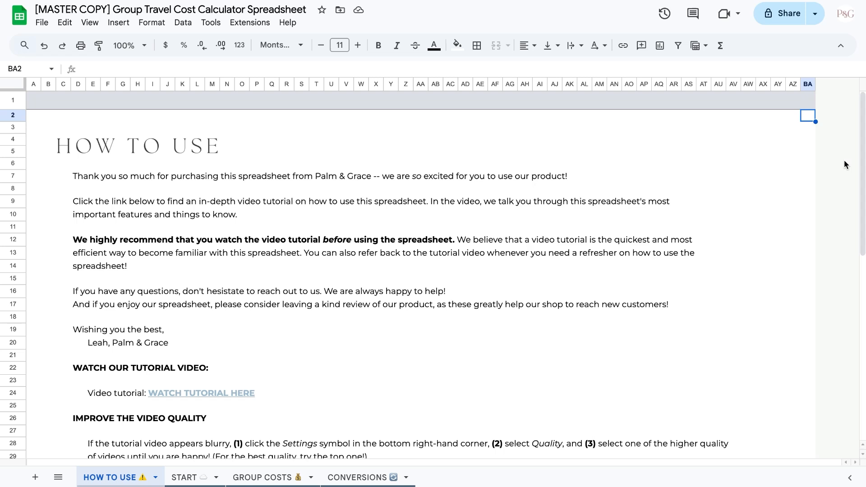
mouse_move(266, 272)
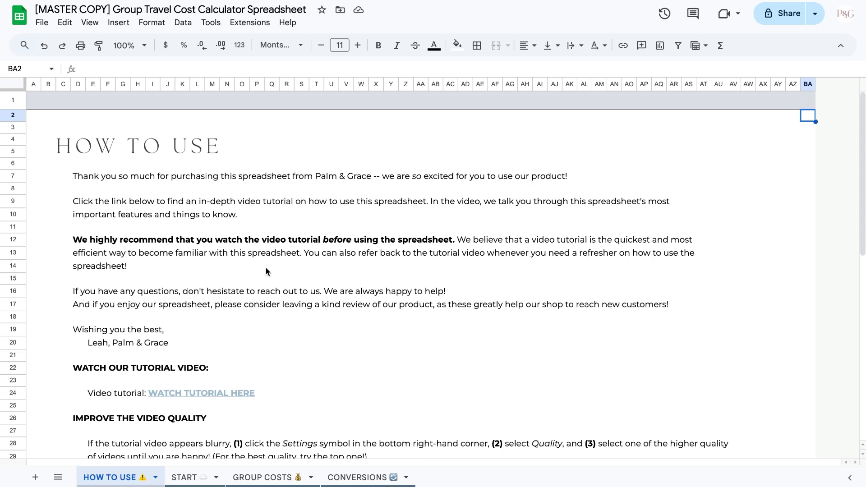
Step: Switch to the START sheet showing the $ symbol and USD currency code
click(184, 477)
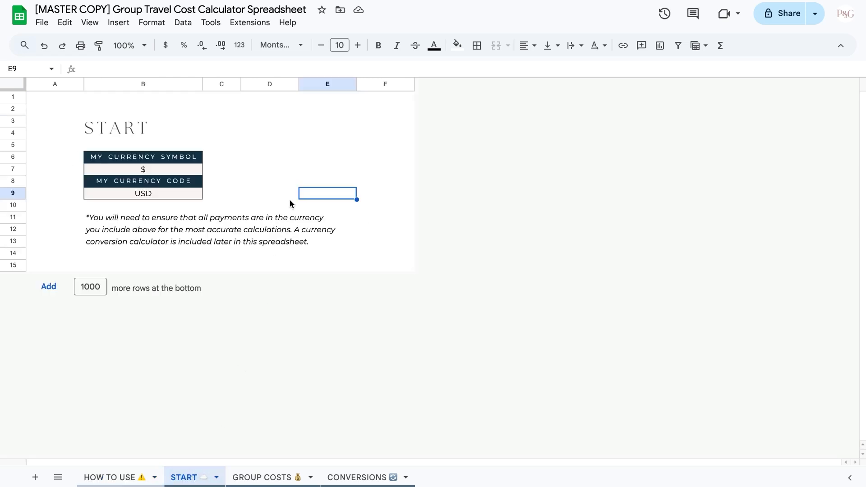
mouse_move(392, 214)
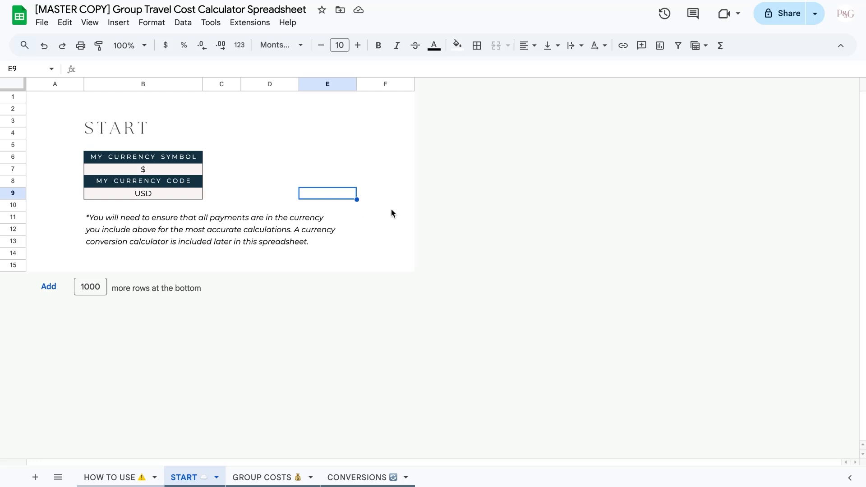
mouse_move(328, 193)
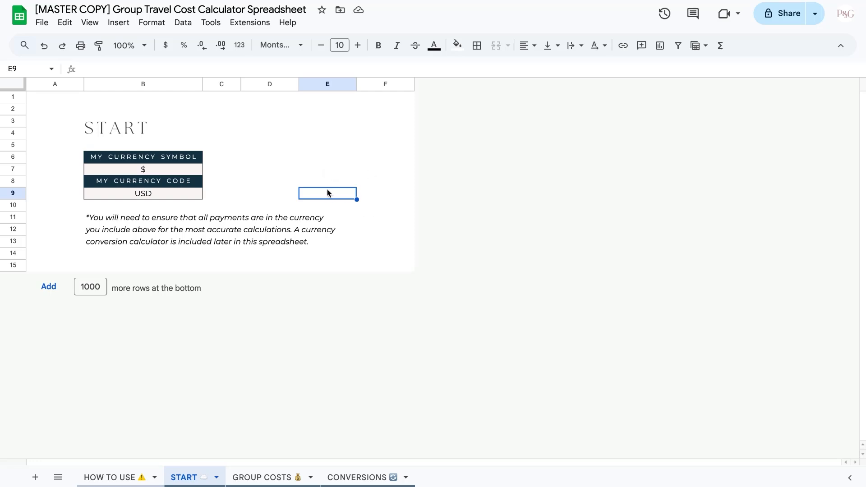
mouse_move(148, 124)
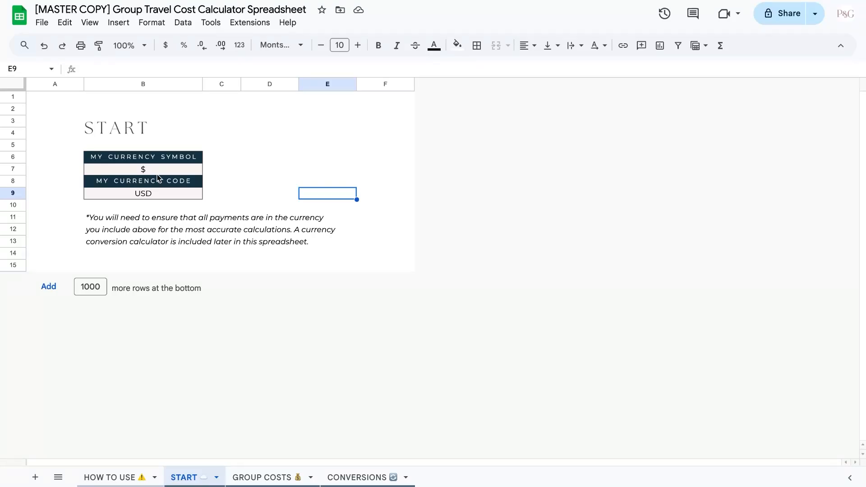
mouse_move(246, 197)
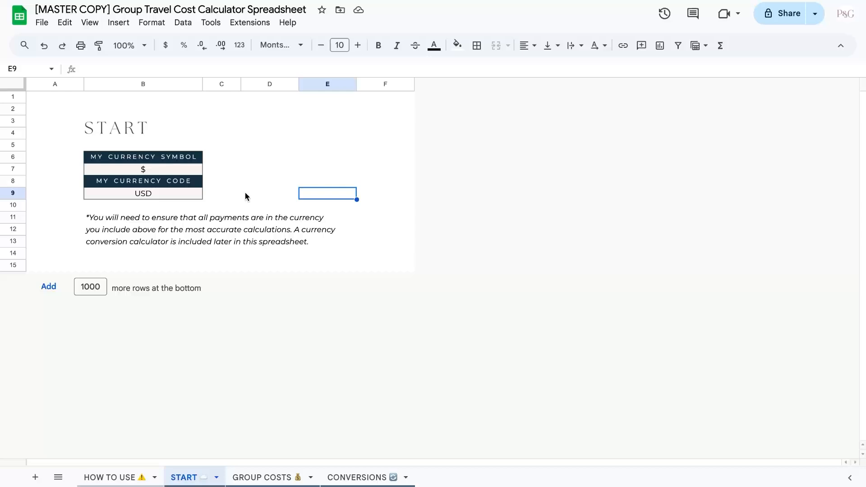
mouse_move(212, 254)
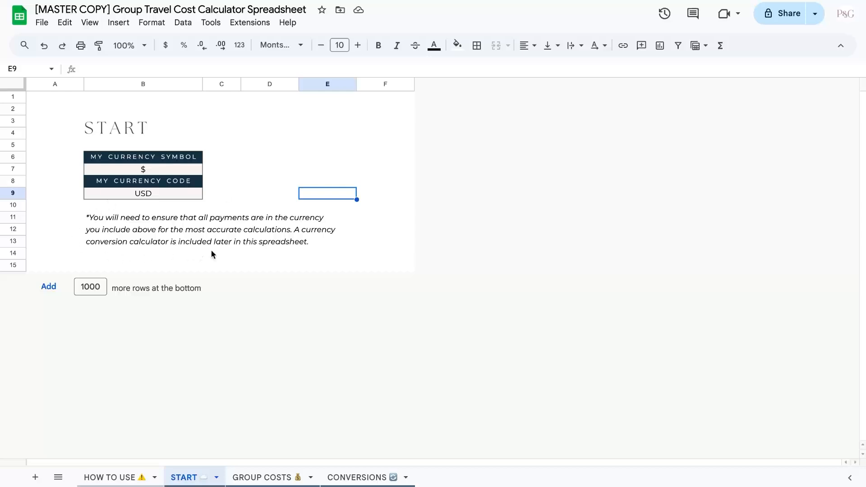
mouse_move(338, 197)
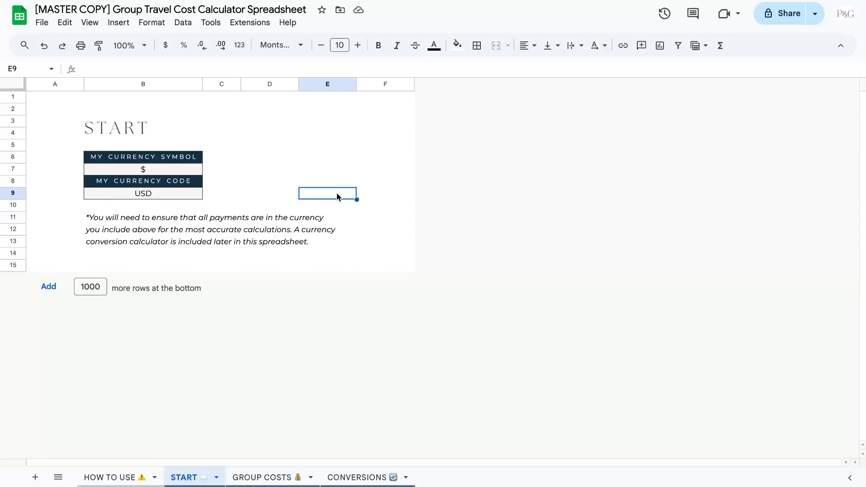
mouse_move(155, 202)
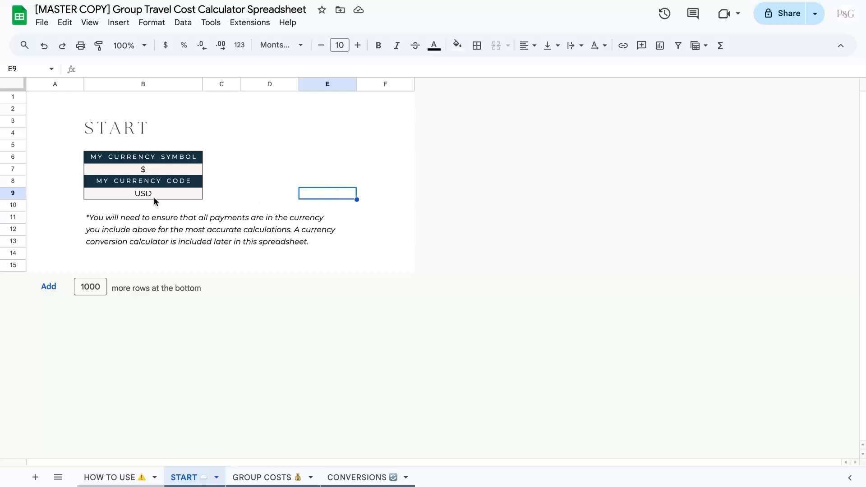
mouse_move(376, 259)
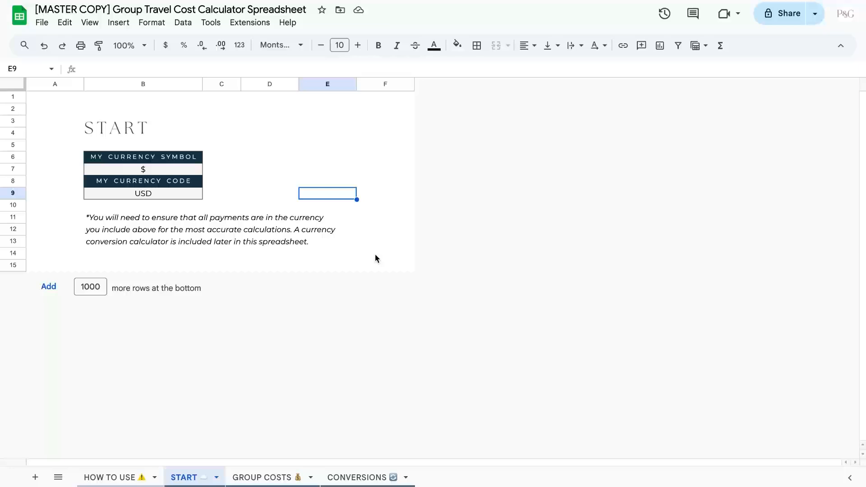
mouse_move(151, 210)
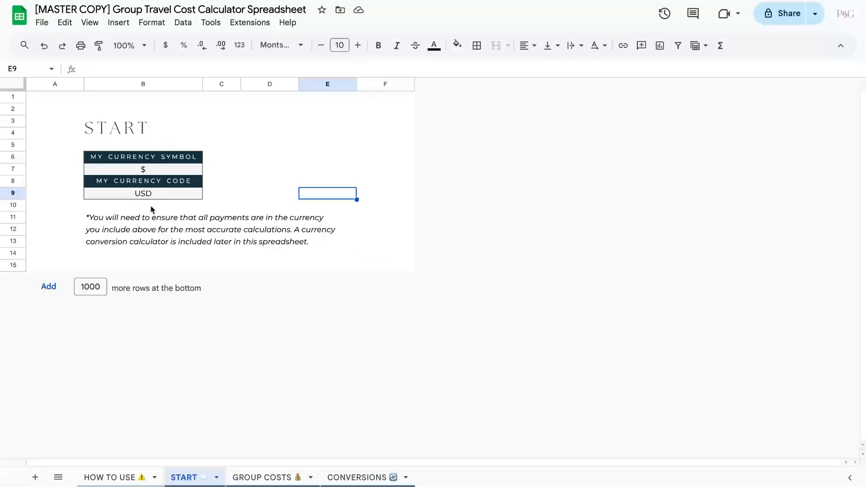
mouse_move(215, 195)
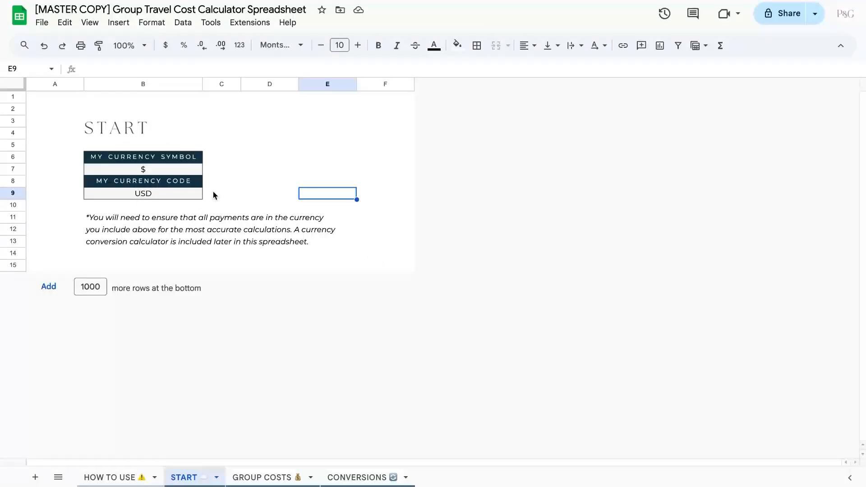
mouse_move(329, 428)
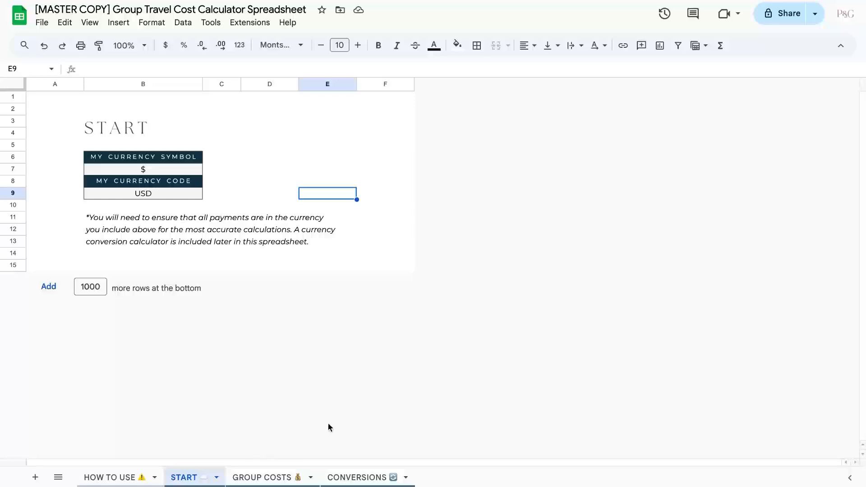
mouse_move(348, 324)
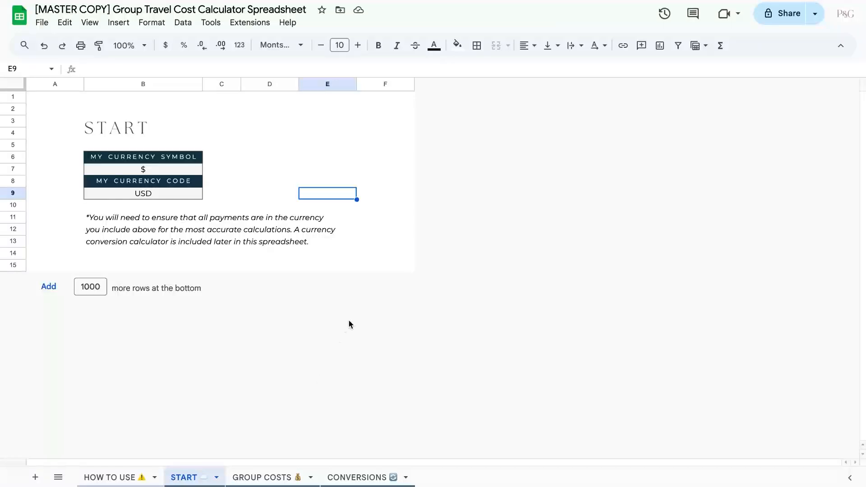
mouse_move(263, 452)
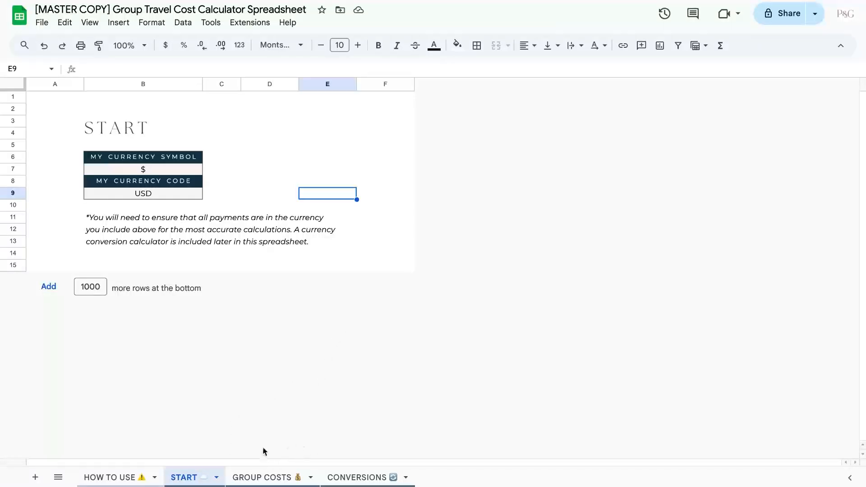
Step: On the CONVERSIONS sheet, enter EUR as the first row's from-currency code
click(357, 477)
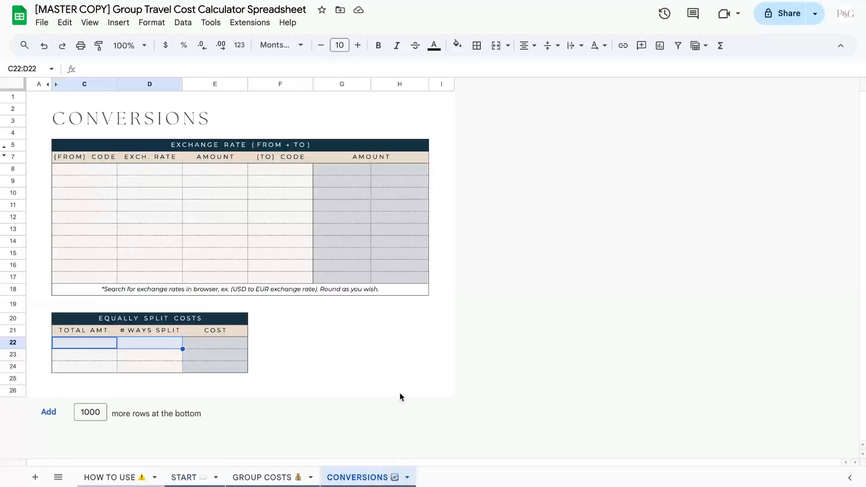
click(440, 391)
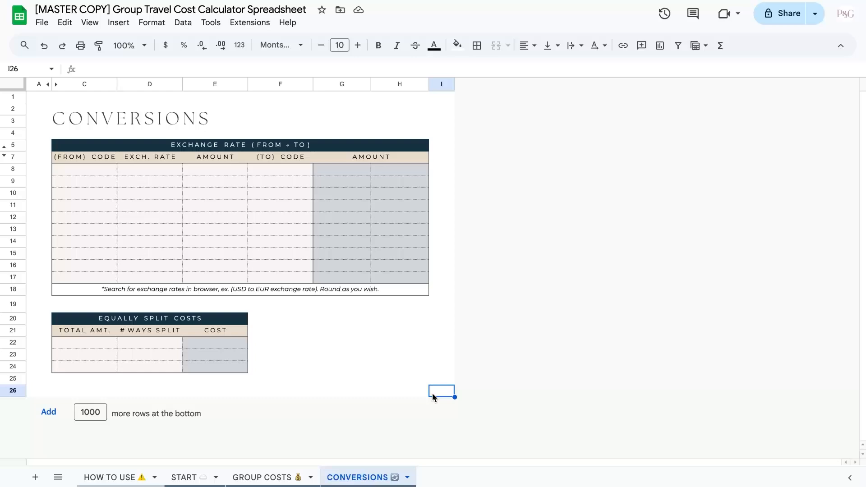
mouse_move(437, 341)
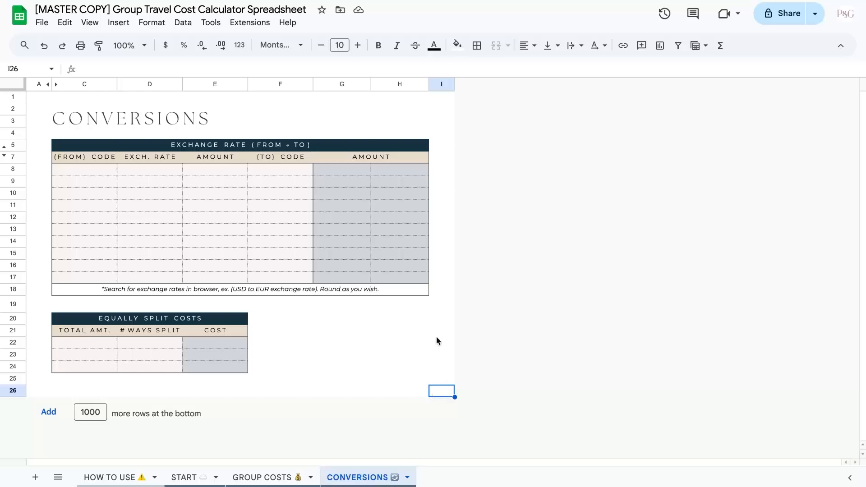
mouse_move(285, 315)
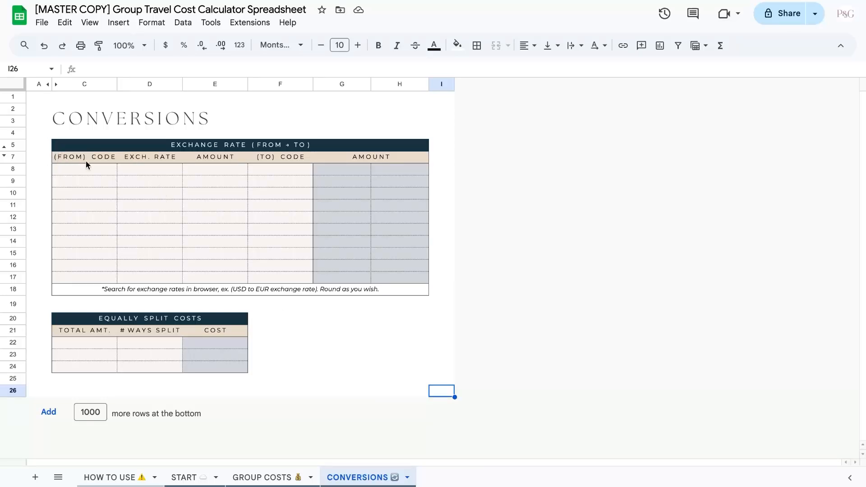
mouse_move(92, 145)
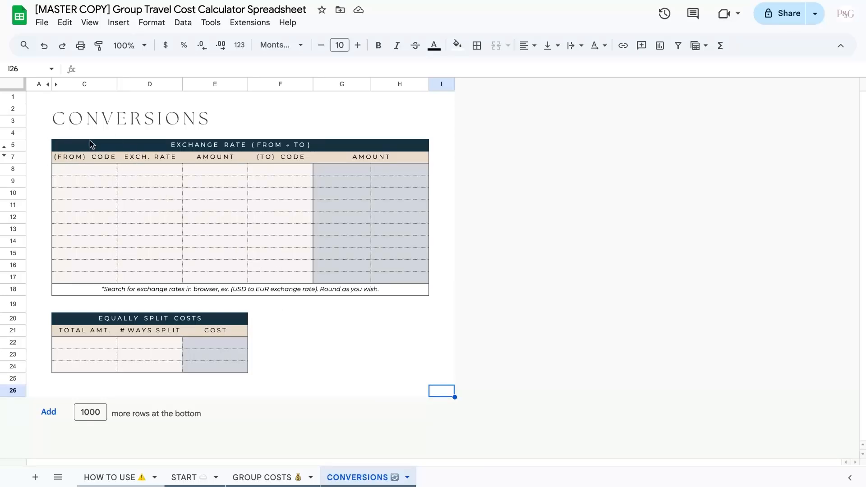
text(EUR)
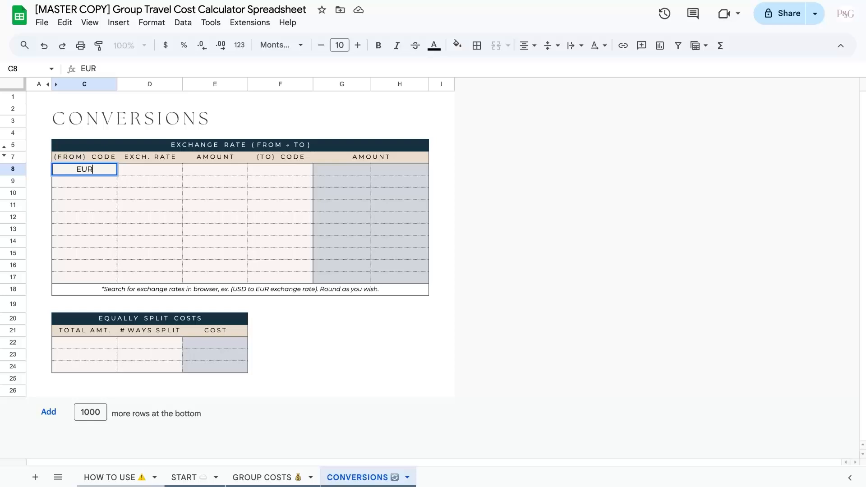
click(149, 169)
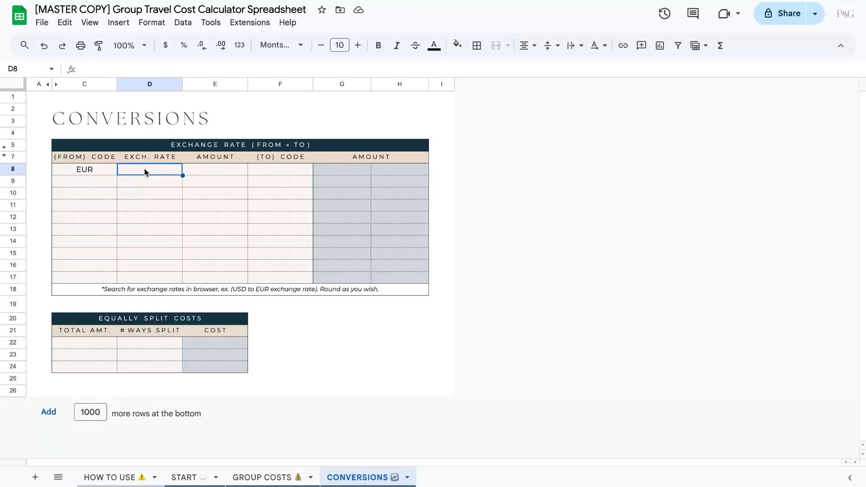
mouse_move(317, 310)
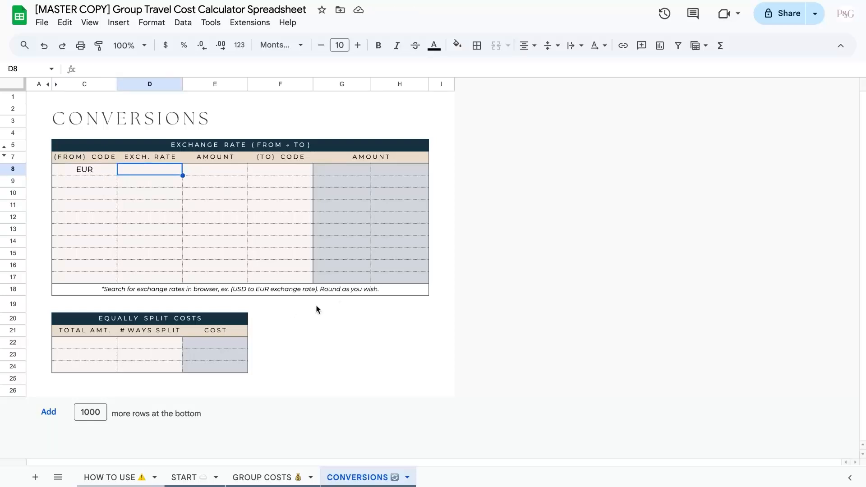
mouse_move(343, 290)
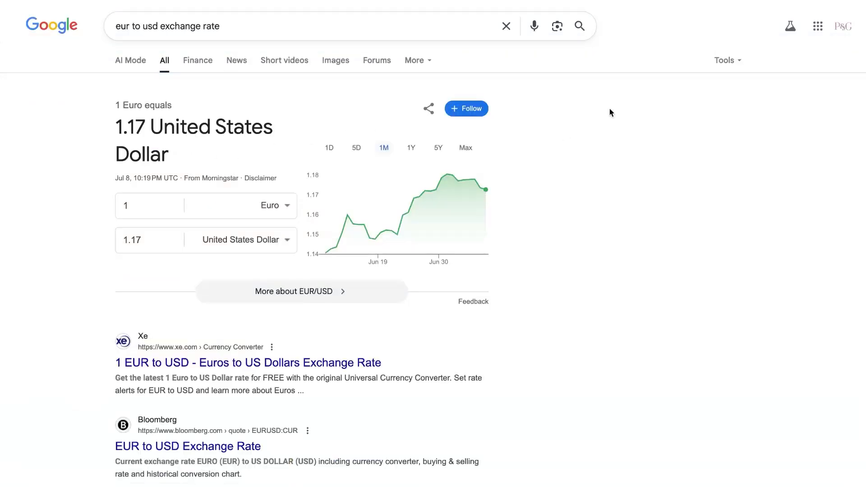
mouse_move(484, 190)
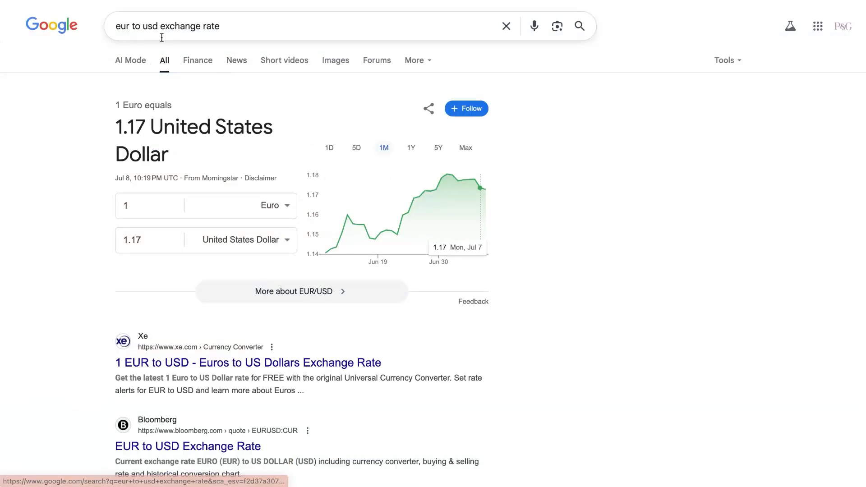
mouse_move(173, 115)
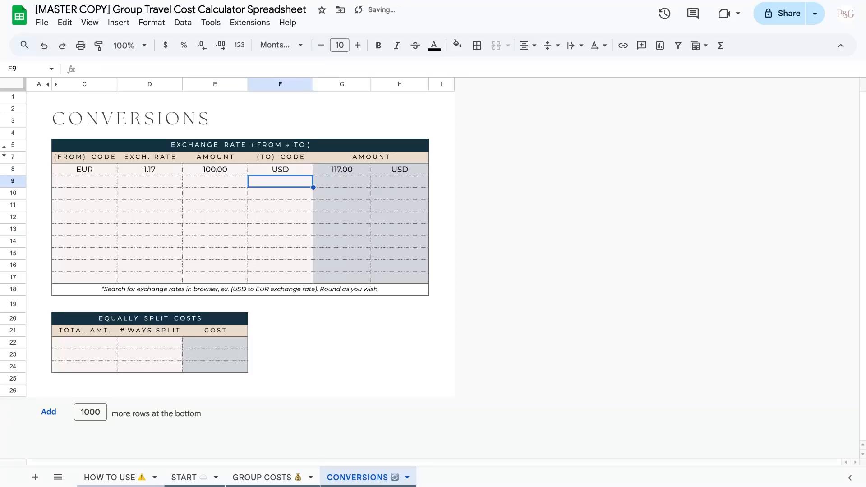
Step: Complete the first conversion row: EUR at 1.17, 100.00 converting to 117.00 USD
click(399, 330)
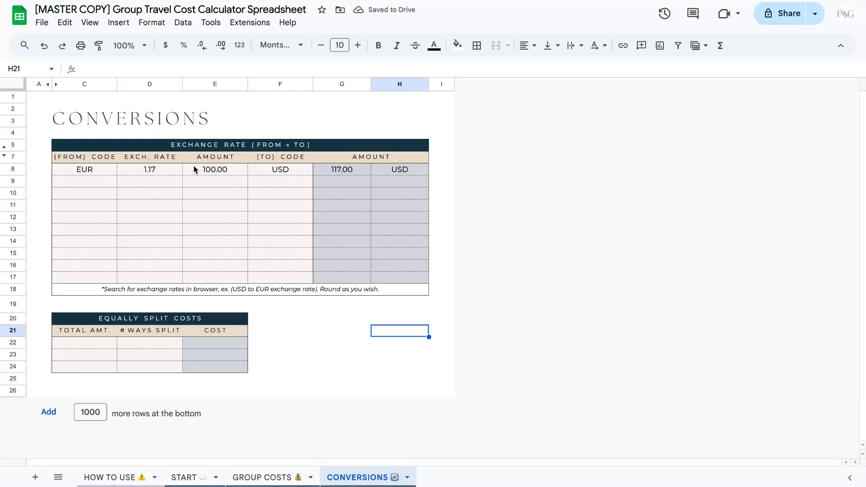
mouse_move(386, 195)
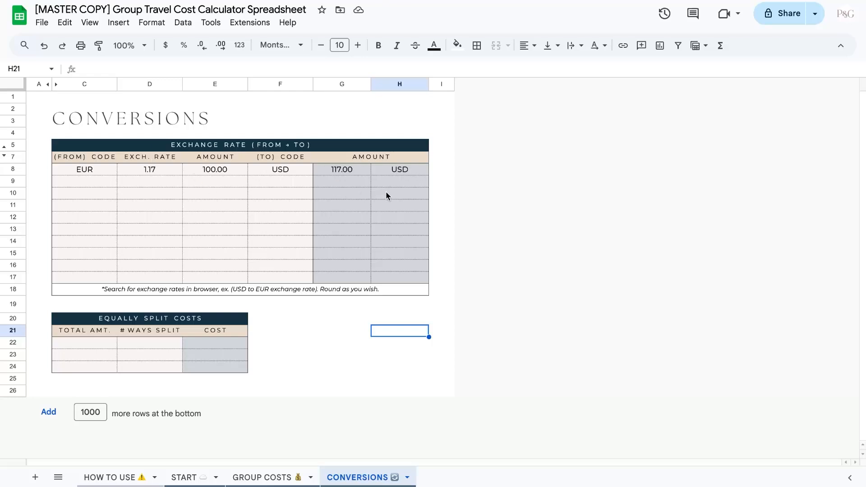
mouse_move(102, 140)
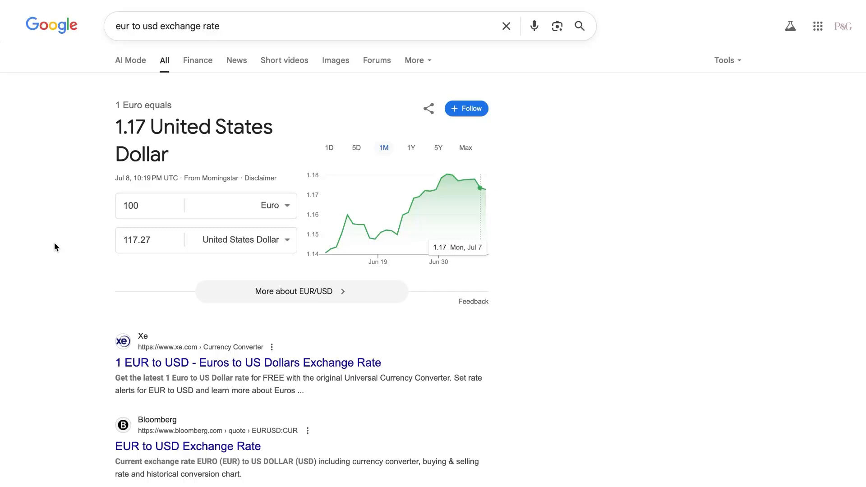
mouse_move(88, 267)
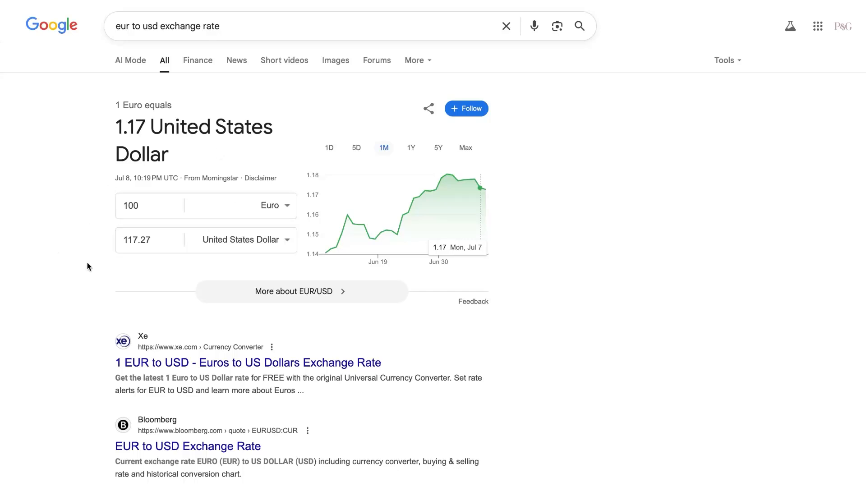
mouse_move(353, 160)
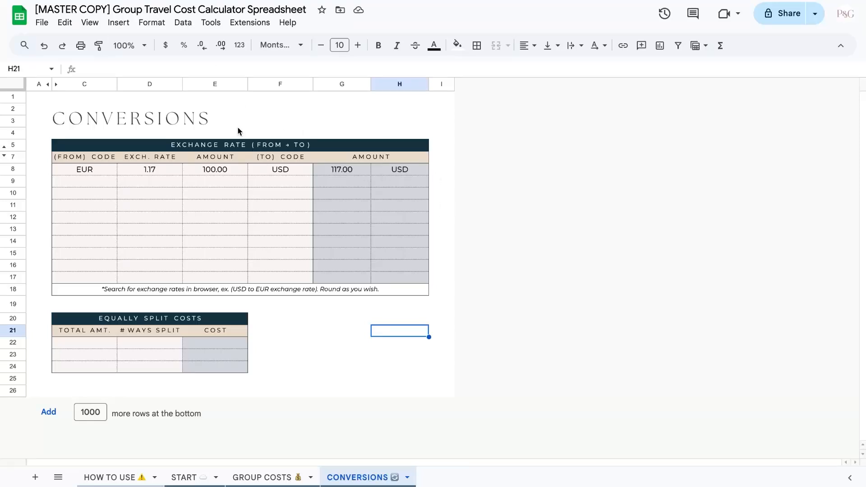
mouse_move(409, 274)
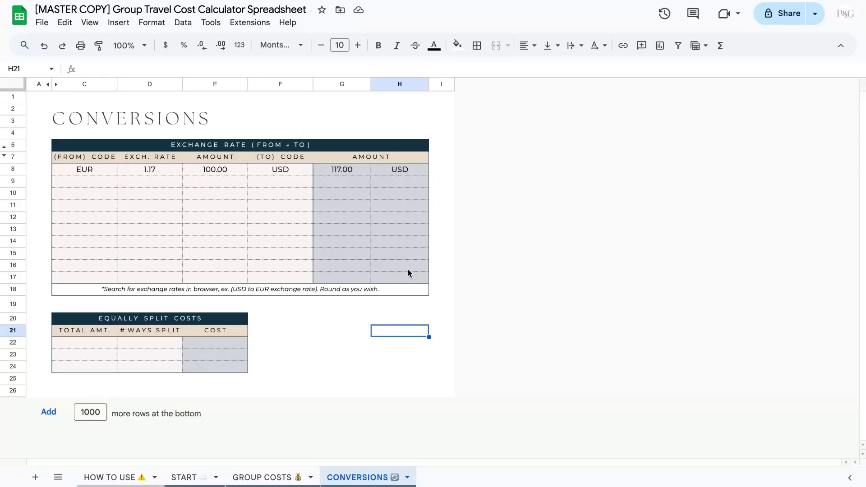
mouse_move(617, 194)
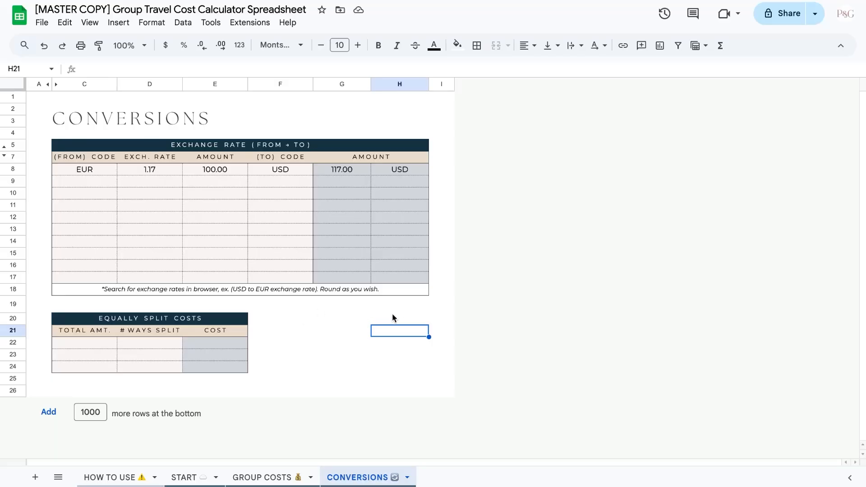
mouse_move(218, 325)
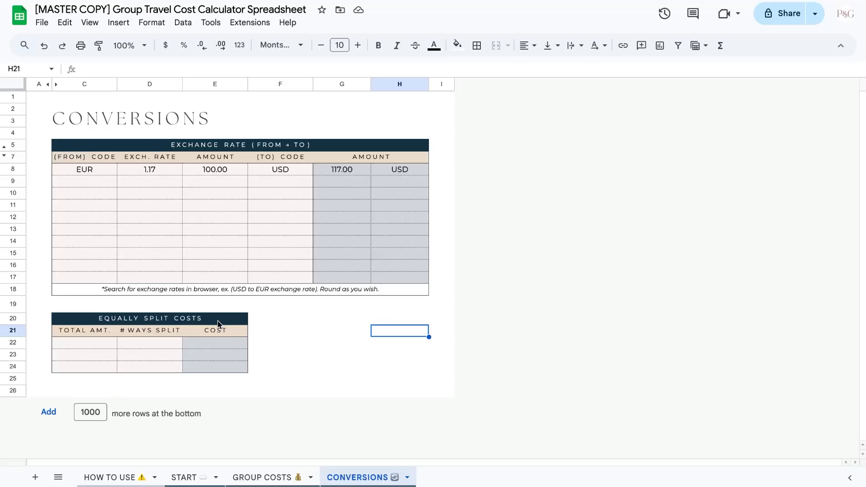
mouse_move(200, 374)
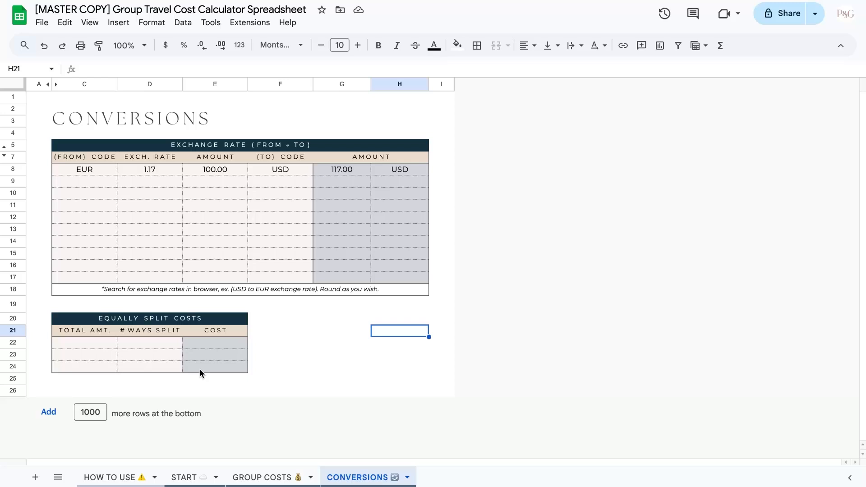
Step: Fill the equal-split rows: 1,000 split 12 ways and 2,500 split 23 ways
click(84, 343)
text(1,000)
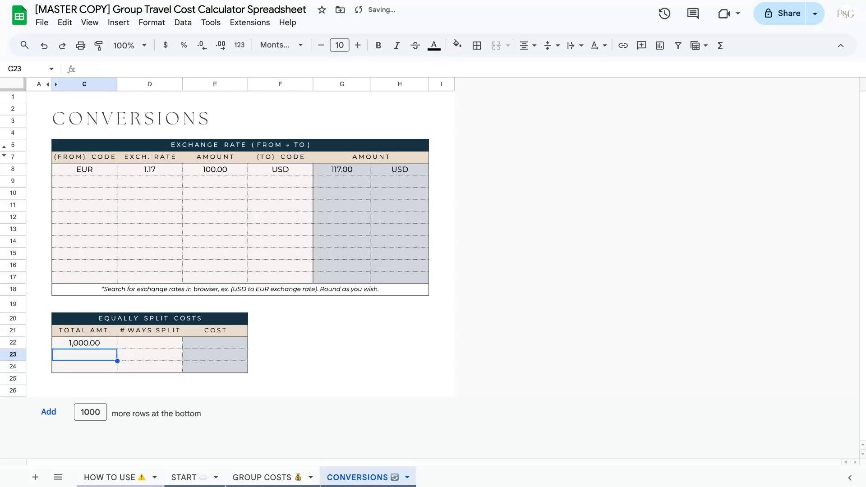
text(12)
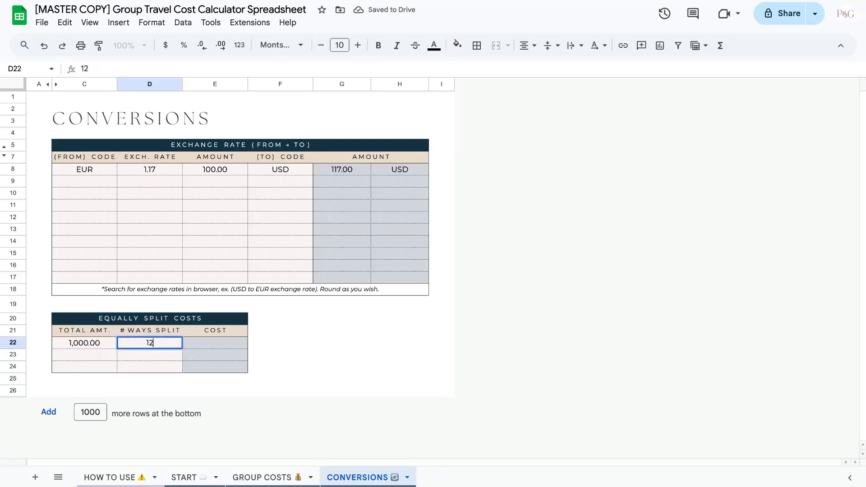
key(Return)
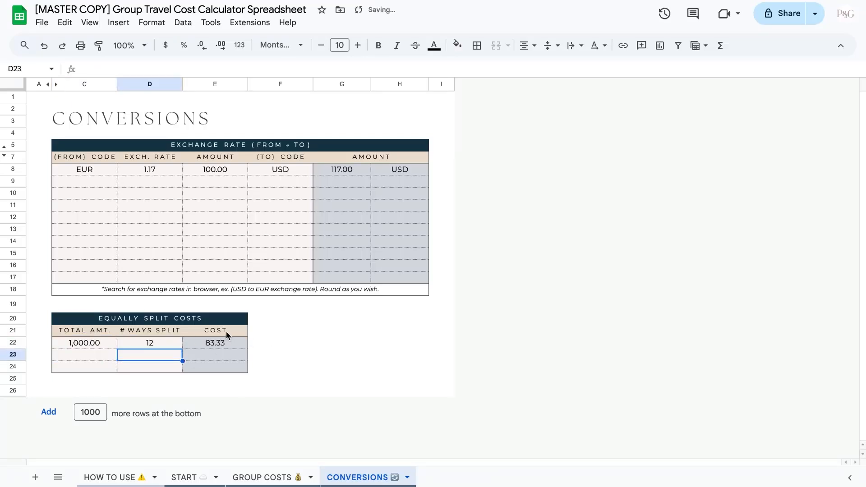
click(84, 354)
text(23)
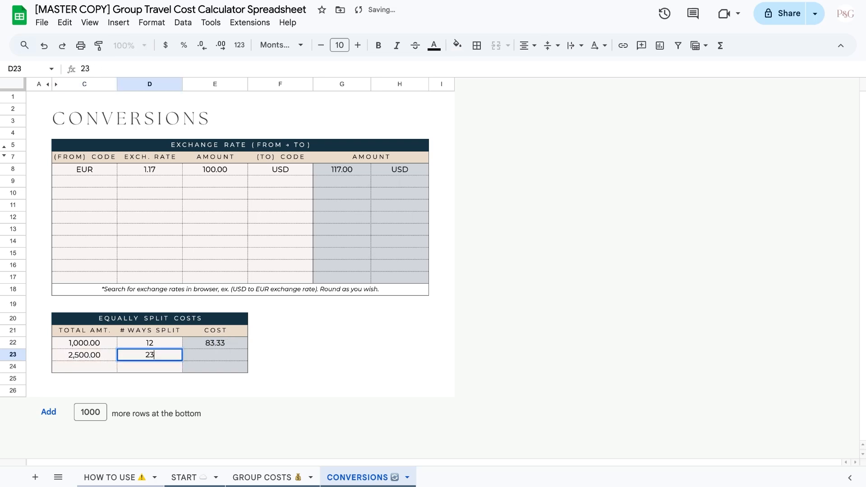
click(342, 355)
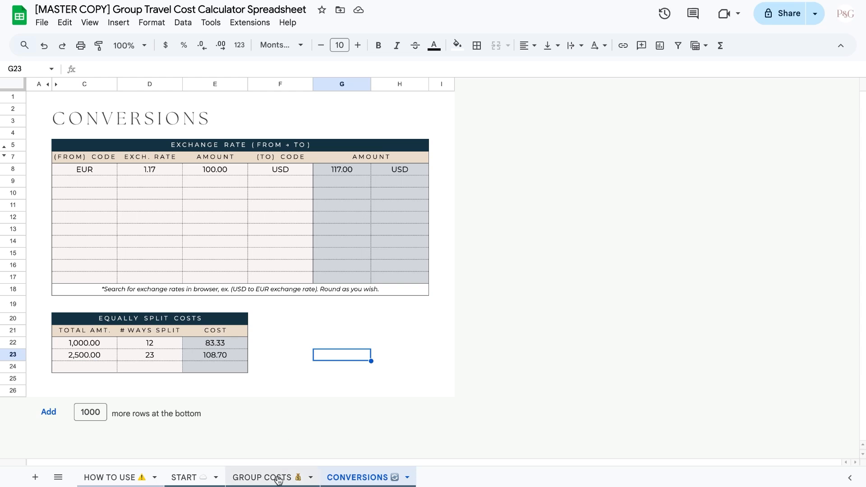
Step: Switch to GROUP COSTS and scroll right to the Transactions & Who Owes What table
click(262, 477)
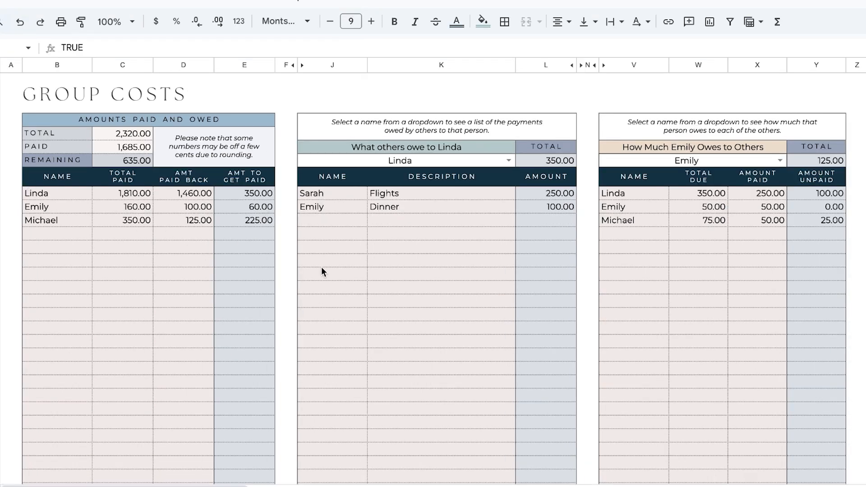
mouse_move(590, 194)
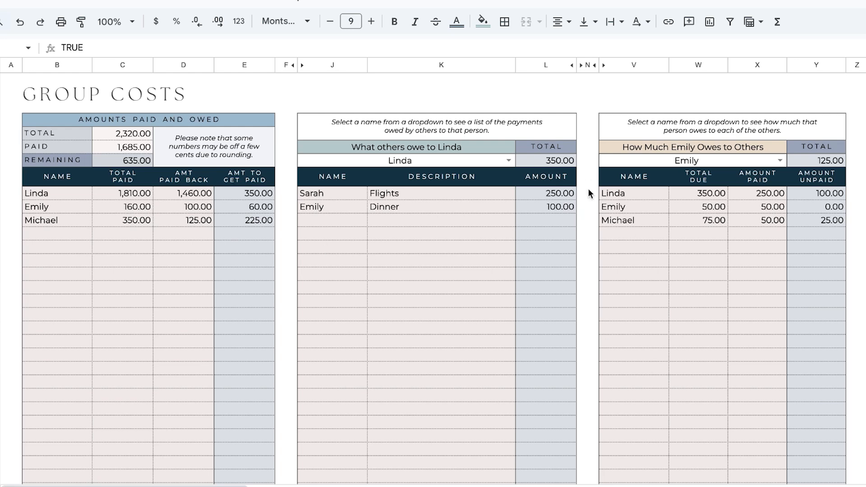
scroll(right, 3)
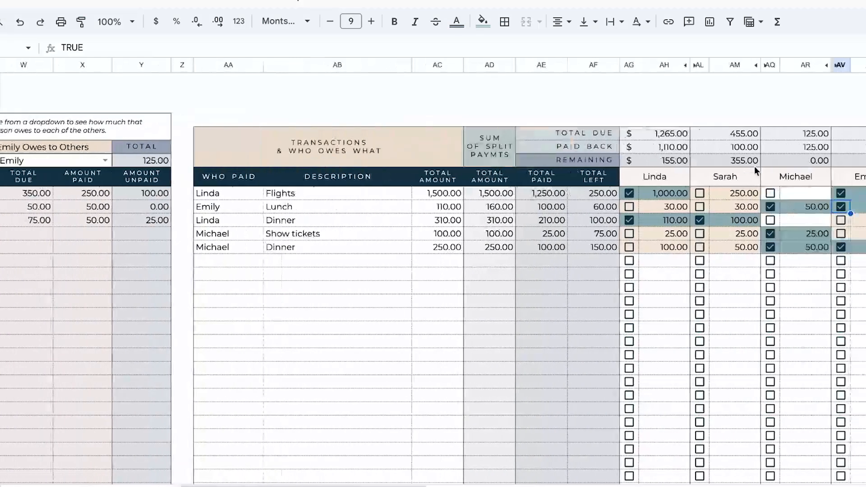
scroll(right, 3)
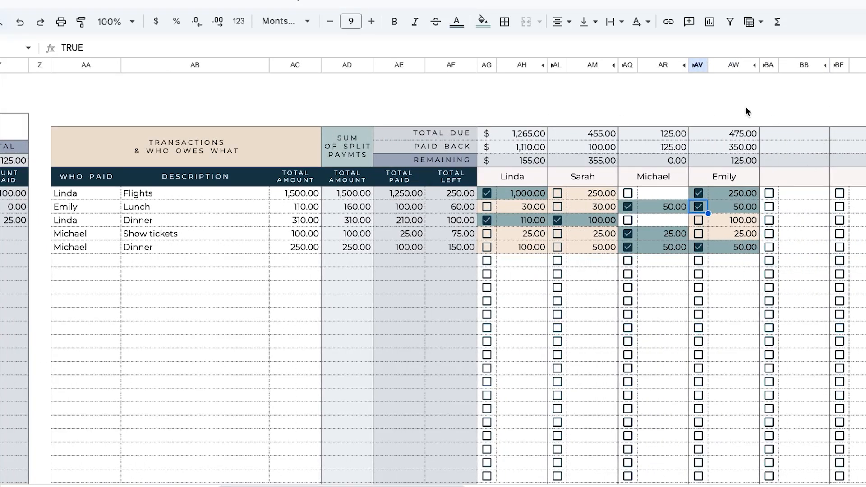
mouse_move(392, 123)
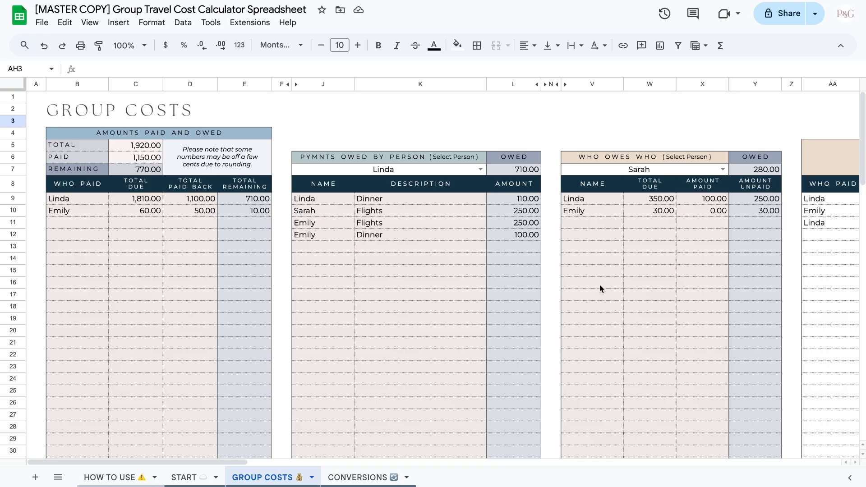
scroll(right, 3)
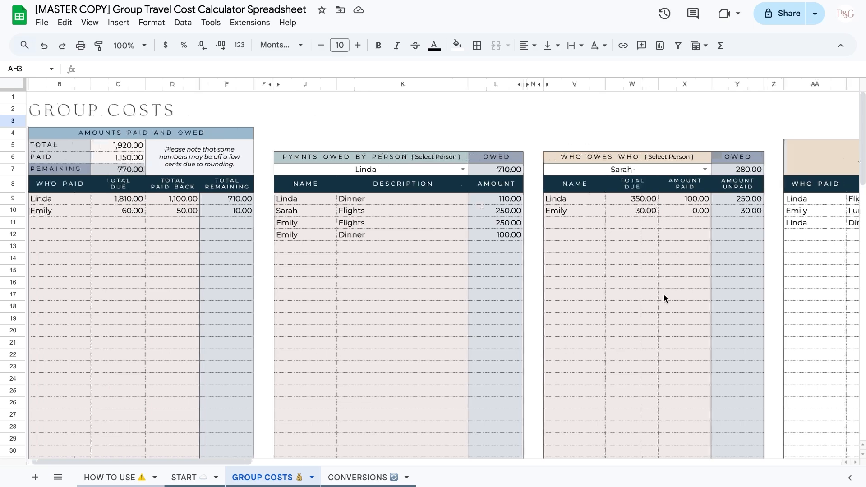
scroll(right, 3)
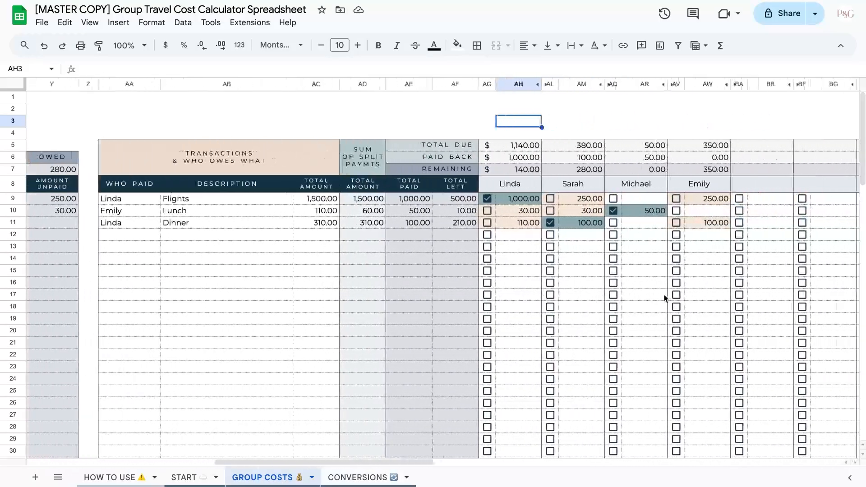
scroll(right, 3)
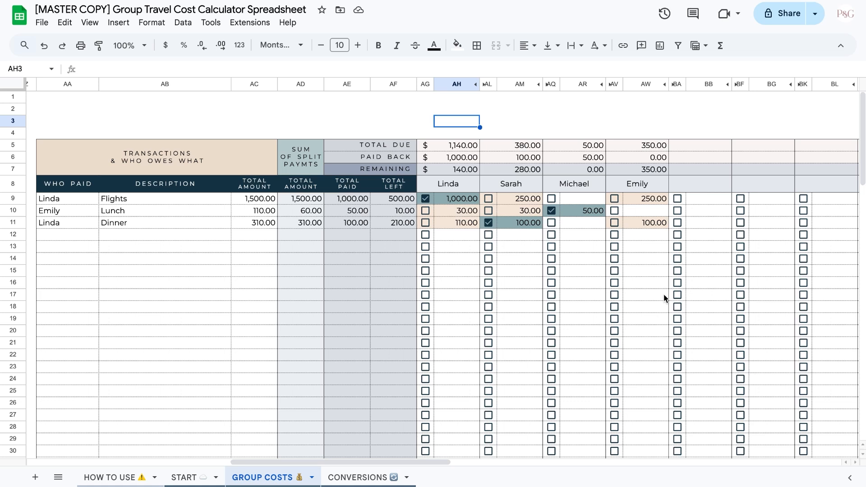
mouse_move(626, 163)
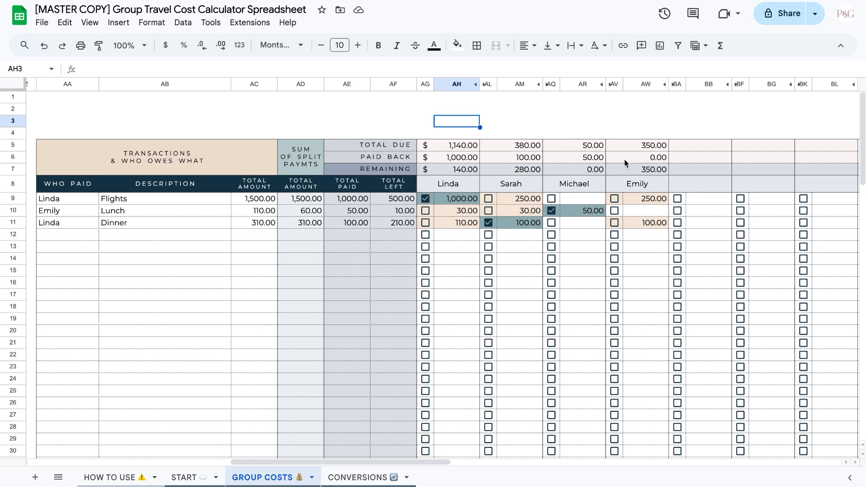
mouse_move(618, 171)
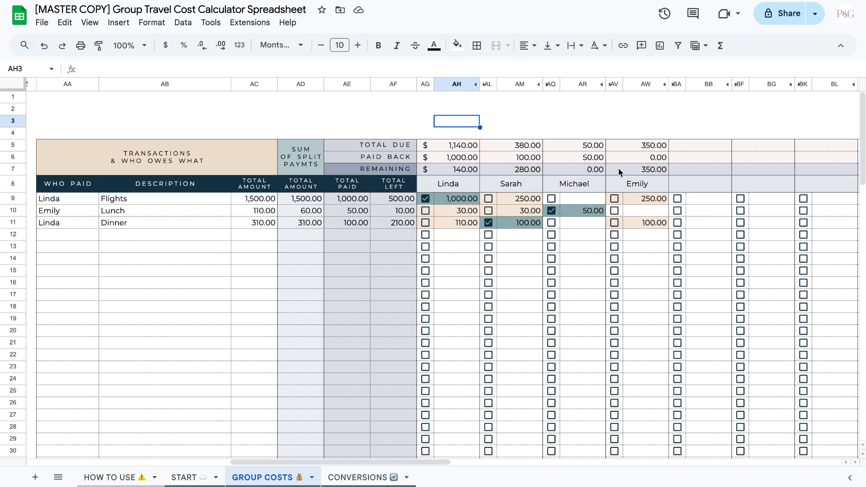
mouse_move(640, 173)
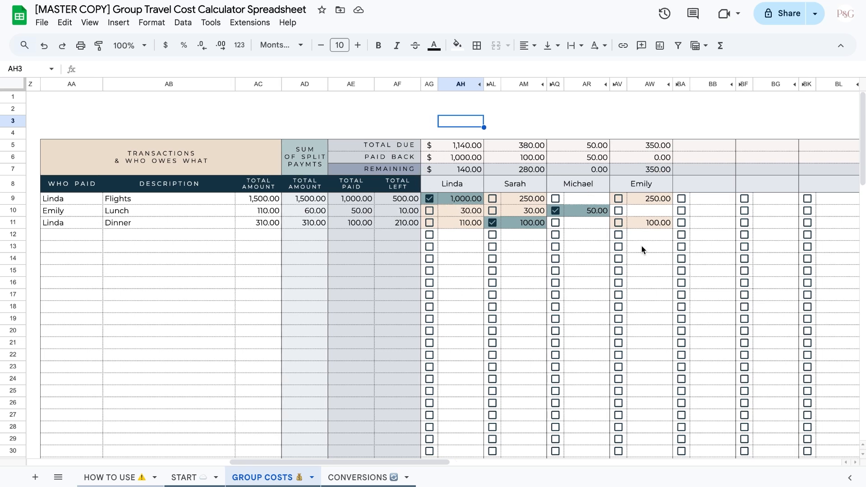
mouse_move(571, 244)
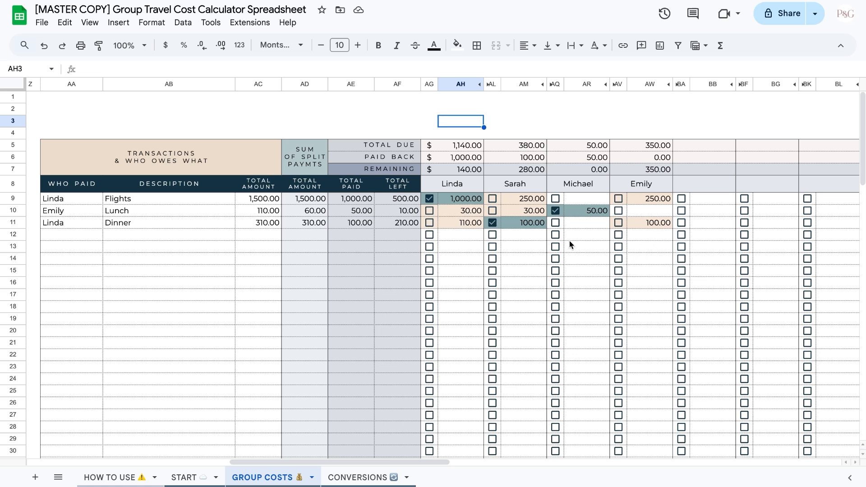
click(578, 183)
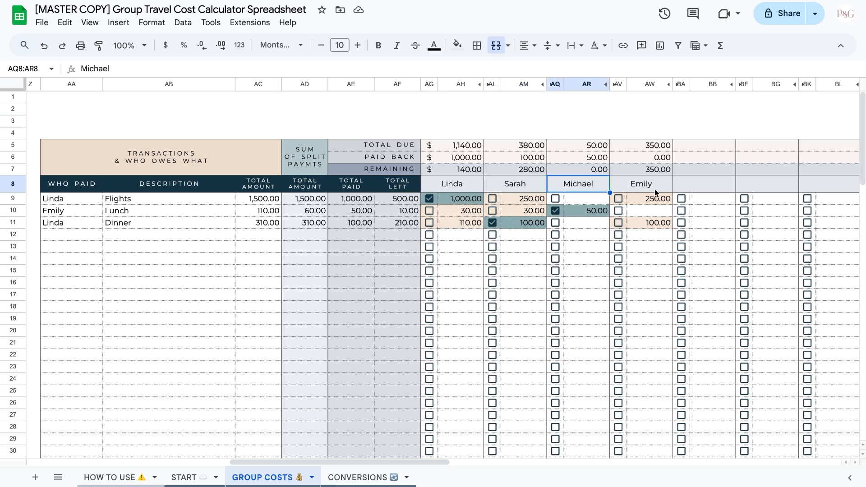
click(649, 258)
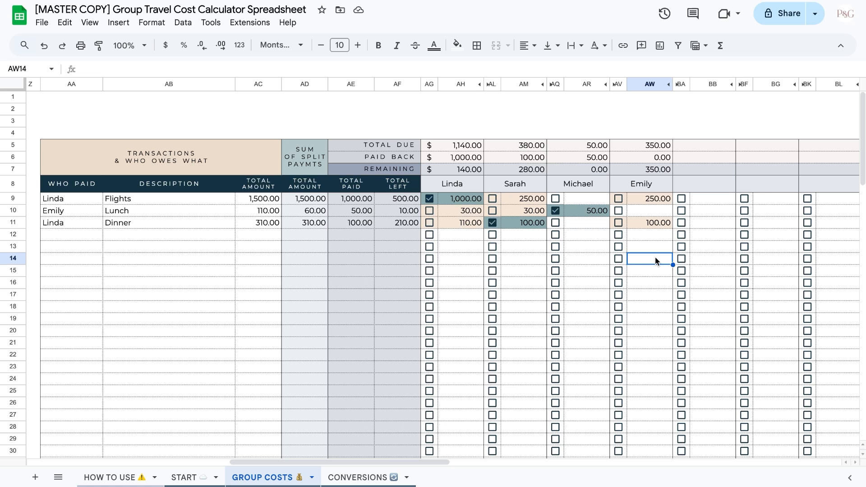
click(702, 184)
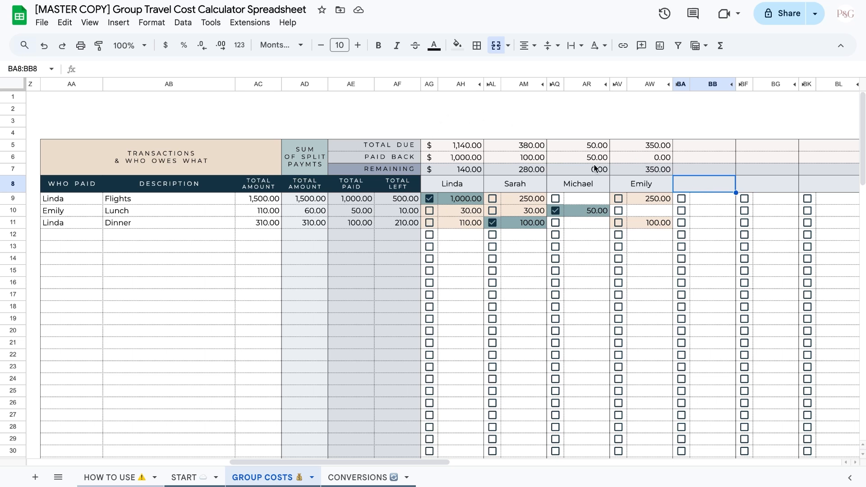
mouse_move(571, 183)
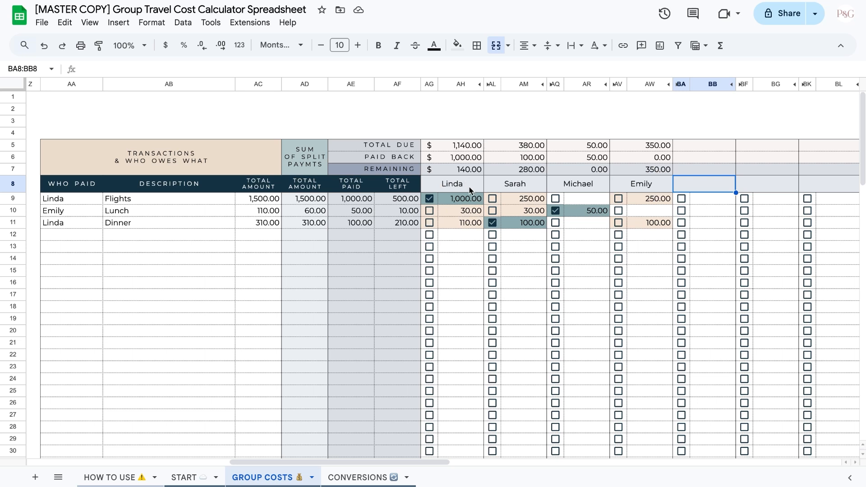
click(460, 109)
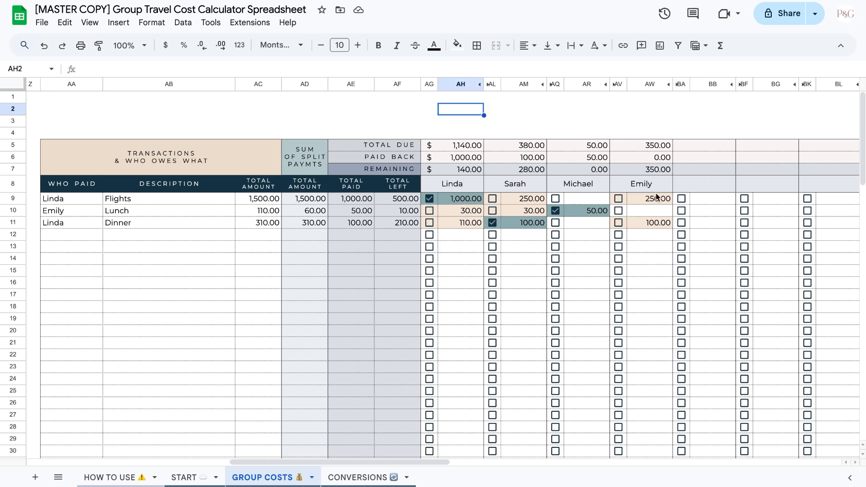
mouse_move(666, 191)
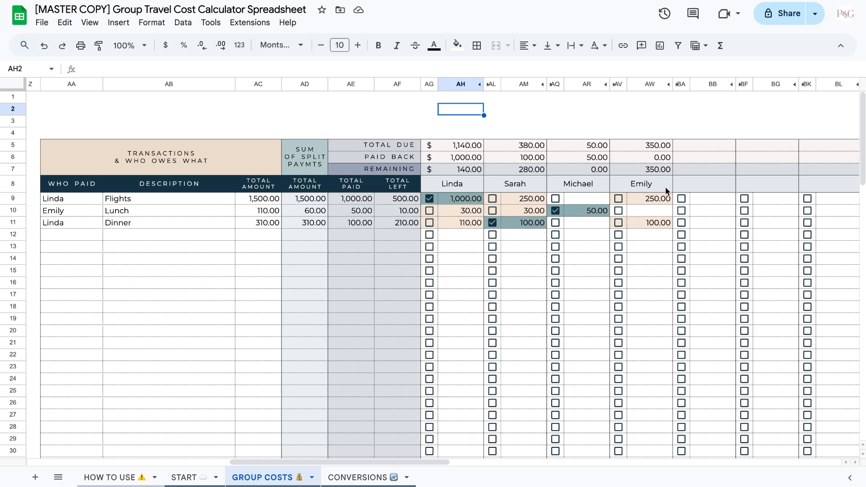
mouse_move(655, 191)
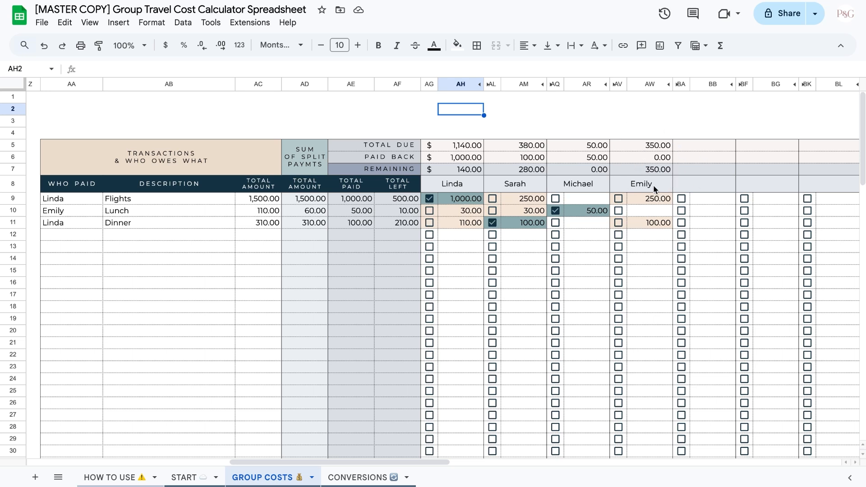
mouse_move(684, 190)
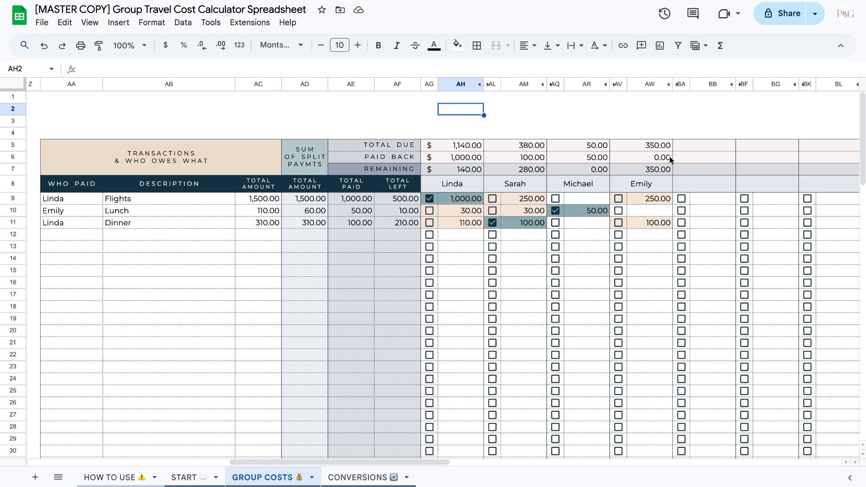
mouse_move(637, 147)
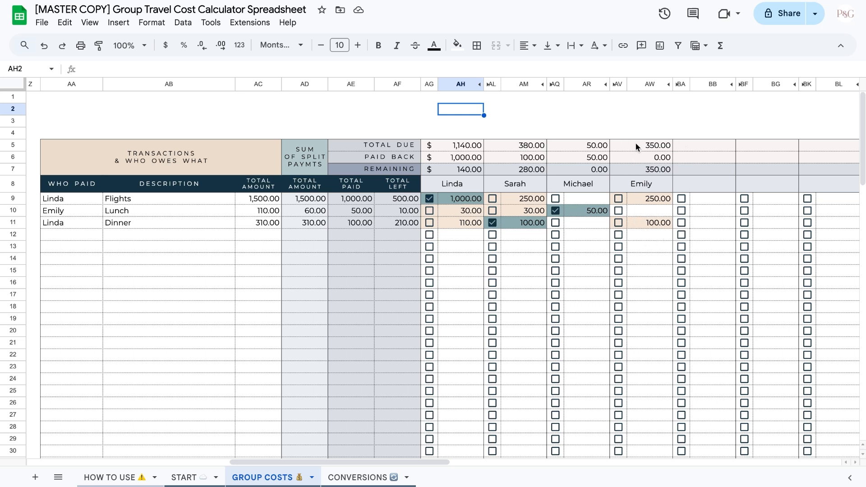
click(618, 199)
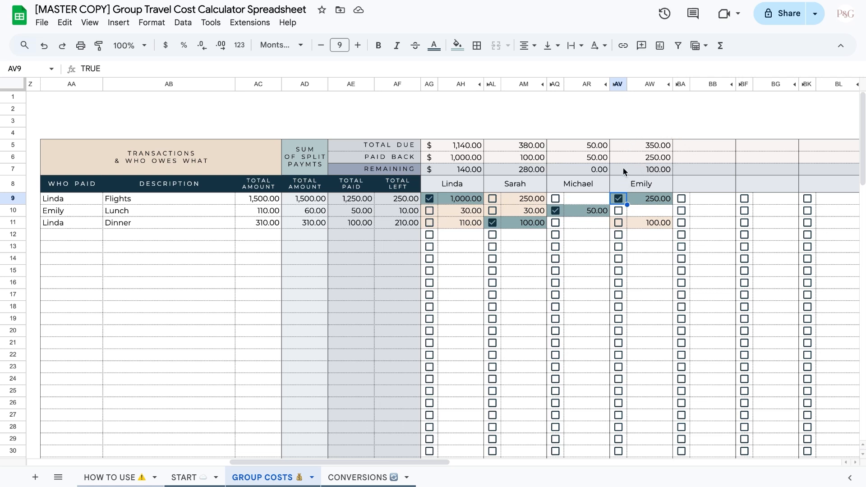
mouse_move(627, 201)
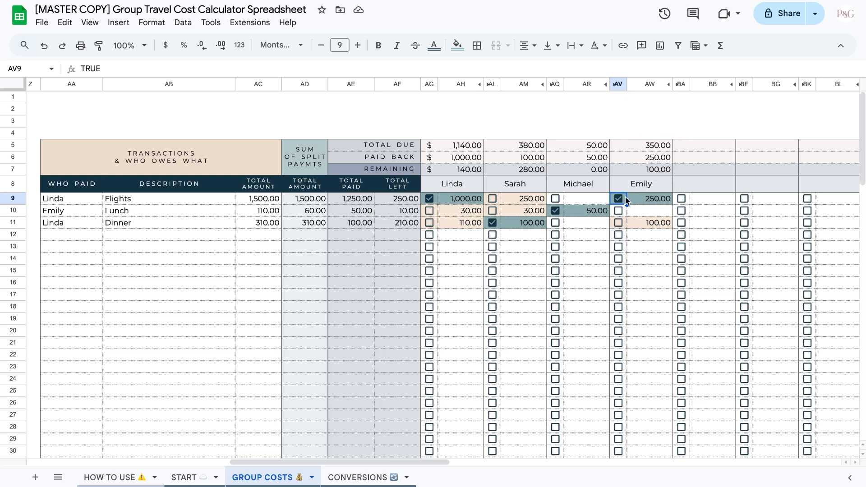
mouse_move(74, 253)
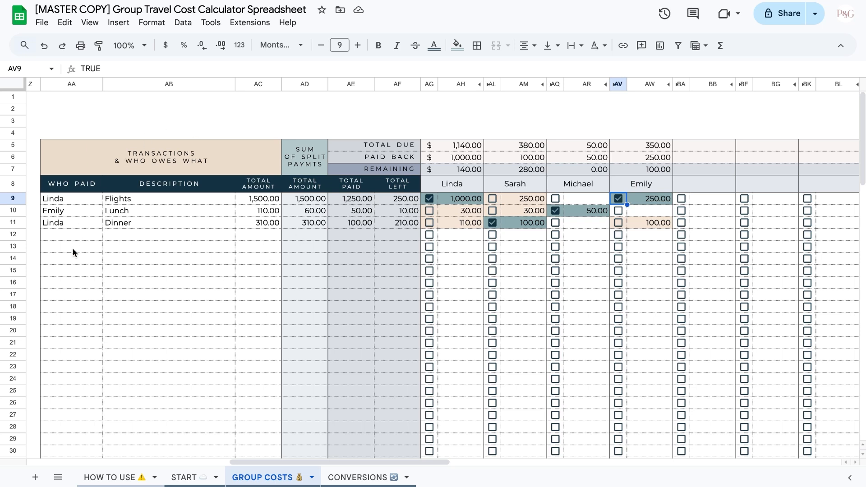
click(71, 234)
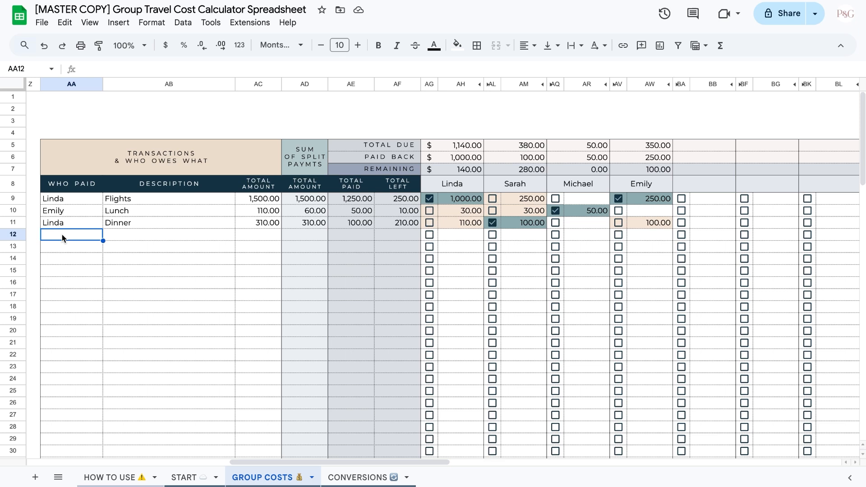
Step: Enter the Show tickets transaction paid by Michael with a 100.00 total amount
text(M)
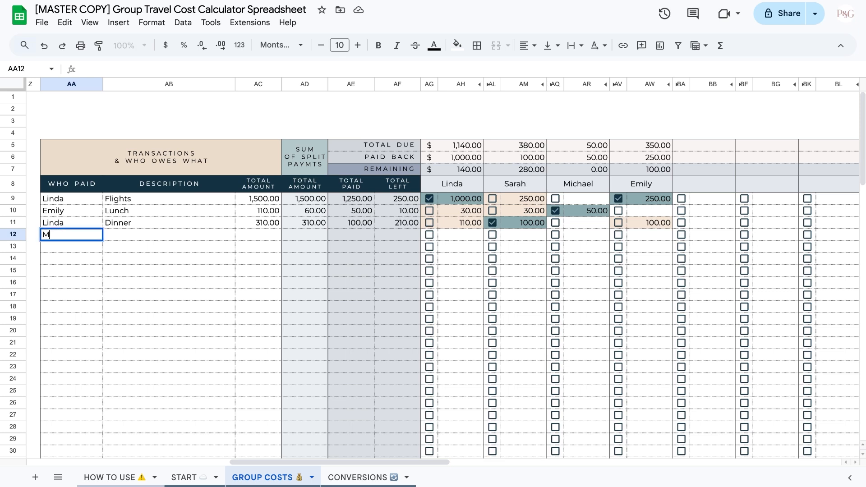
key(Tab)
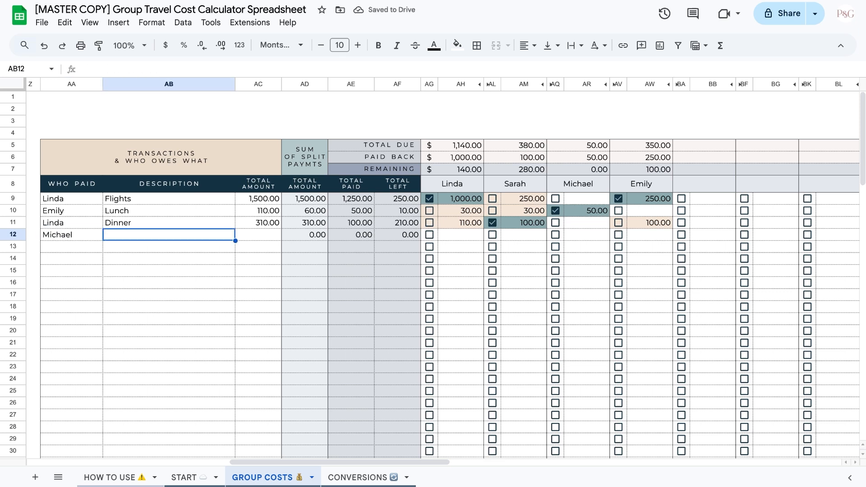
text(Show tickets)
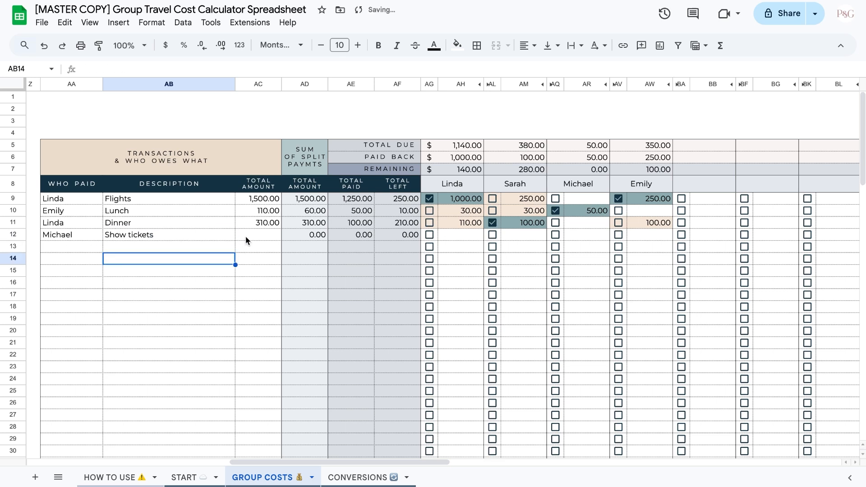
click(258, 234)
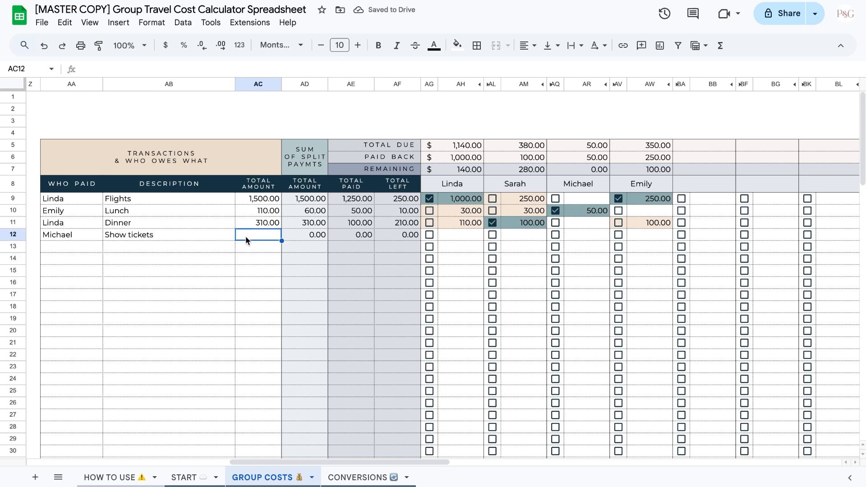
text(100.00)
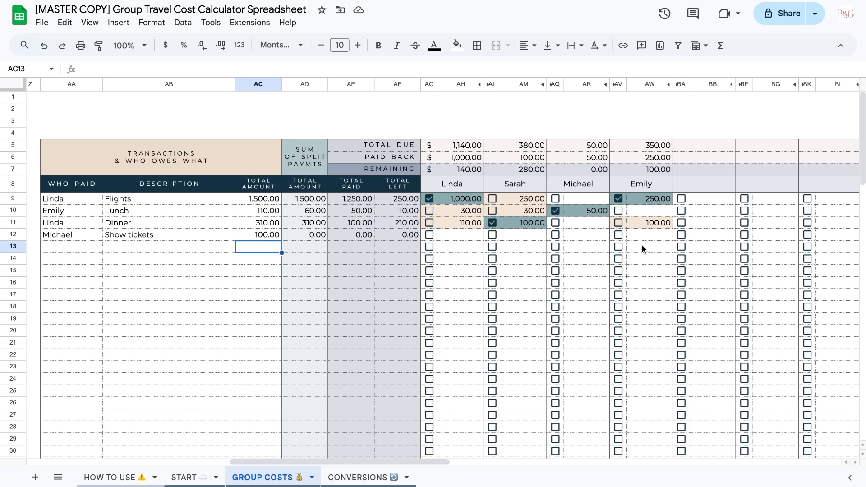
click(169, 271)
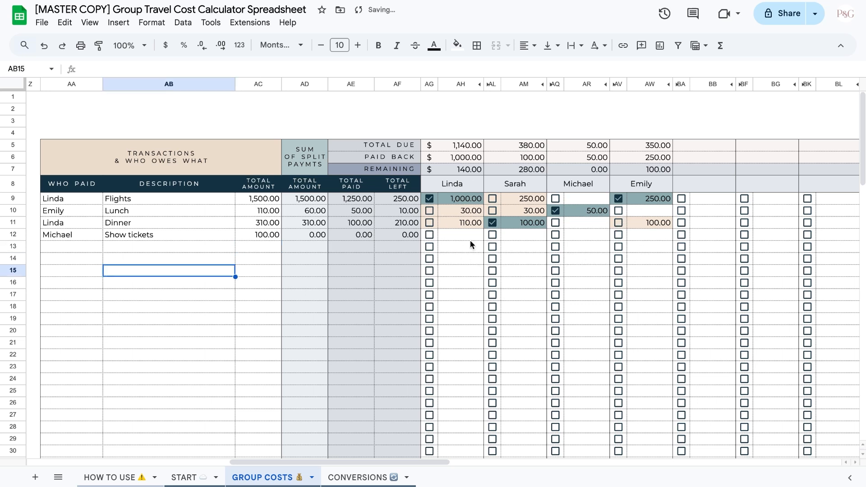
mouse_move(681, 238)
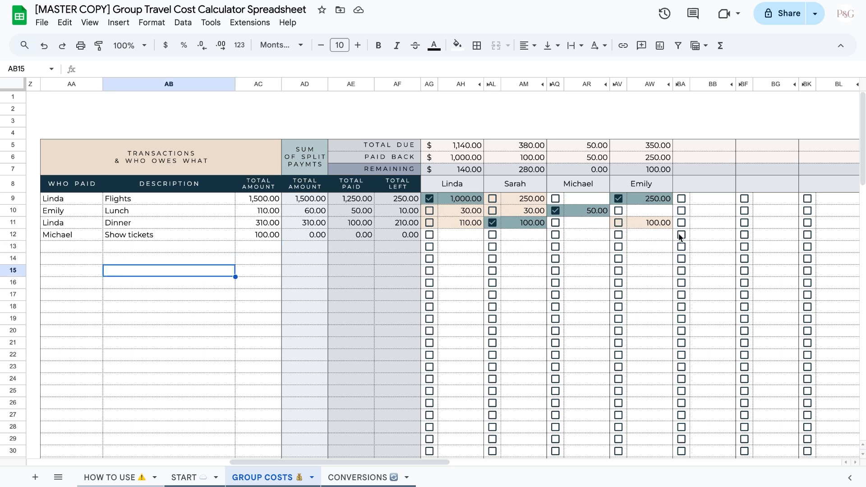
Step: Enter 25.00 Show tickets shares for Linda, Sarah, Michael and Emily
click(460, 234)
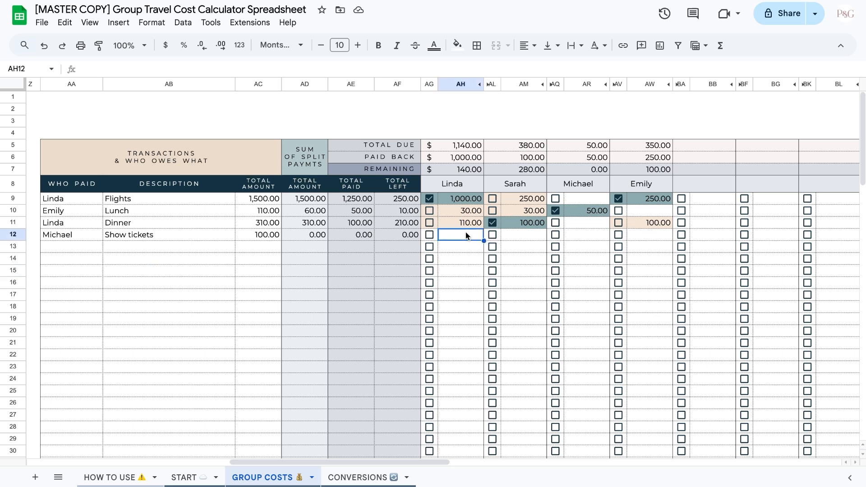
text(25.00)
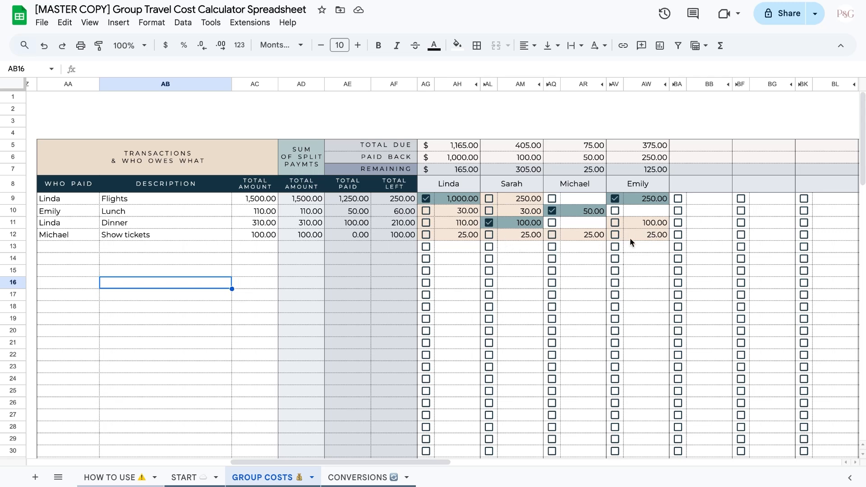
mouse_move(311, 247)
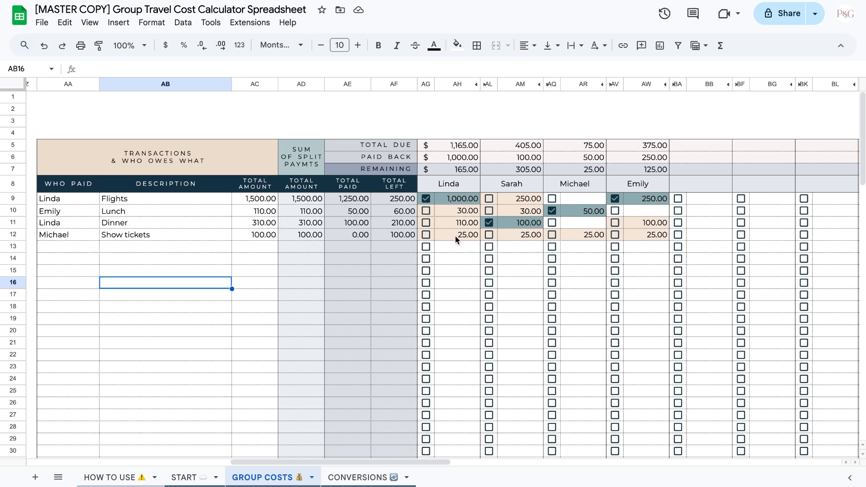
mouse_move(301, 259)
text(15)
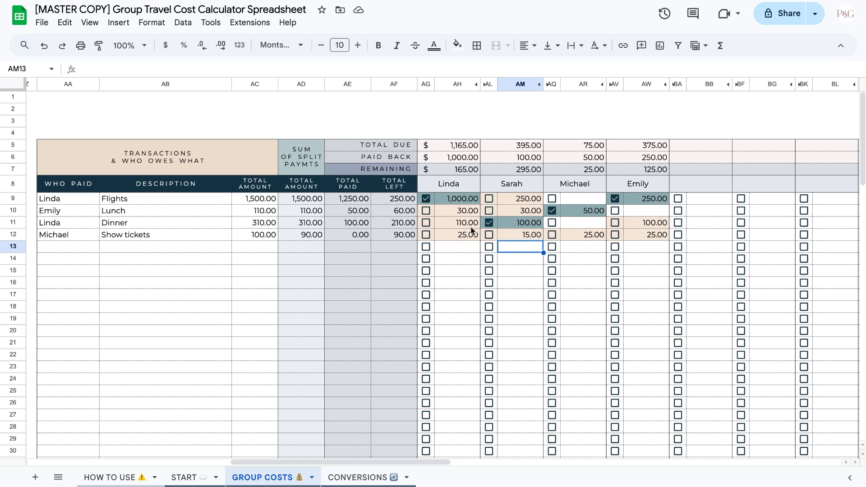
click(520, 234)
text(25)
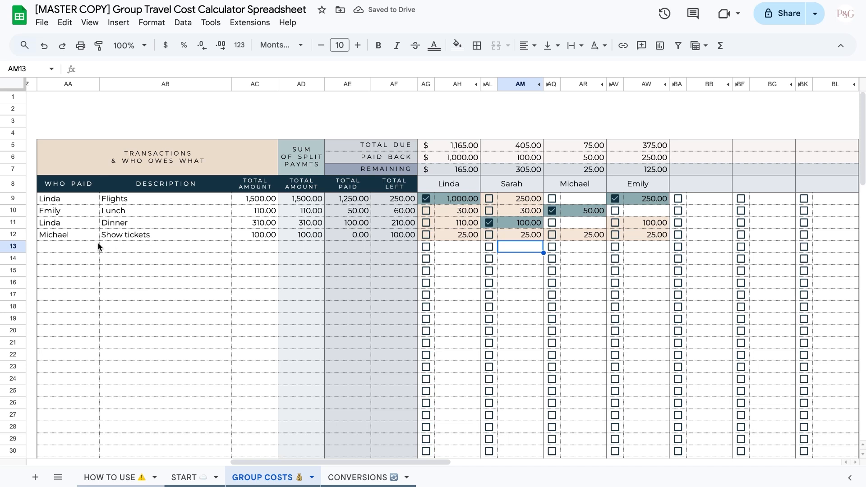
click(165, 294)
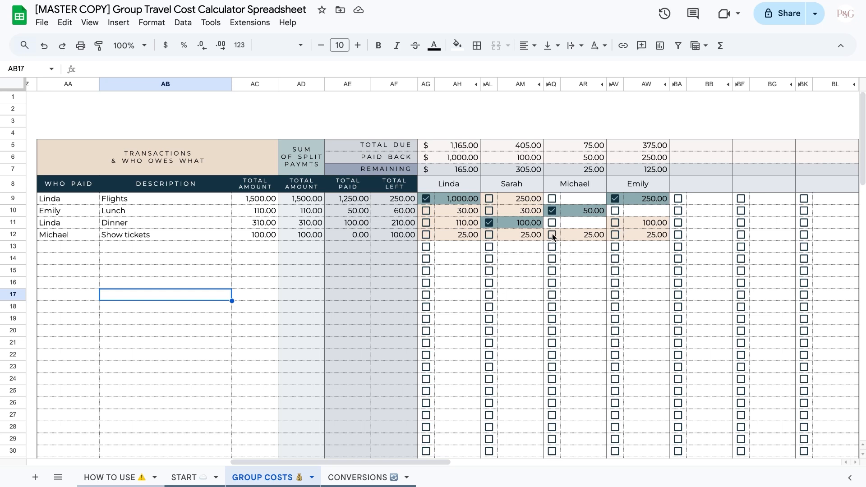
Step: Tick the AQ12 paid-back checkbox for Michael's 25.00 Show tickets share
click(552, 234)
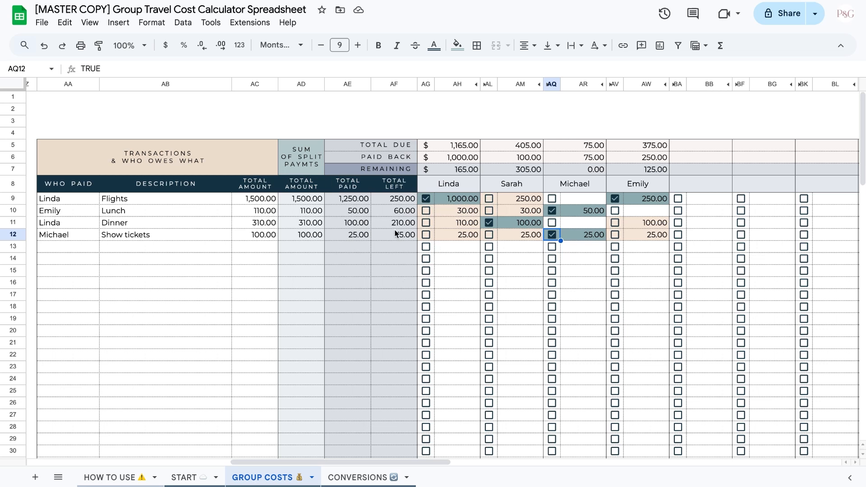
mouse_move(363, 238)
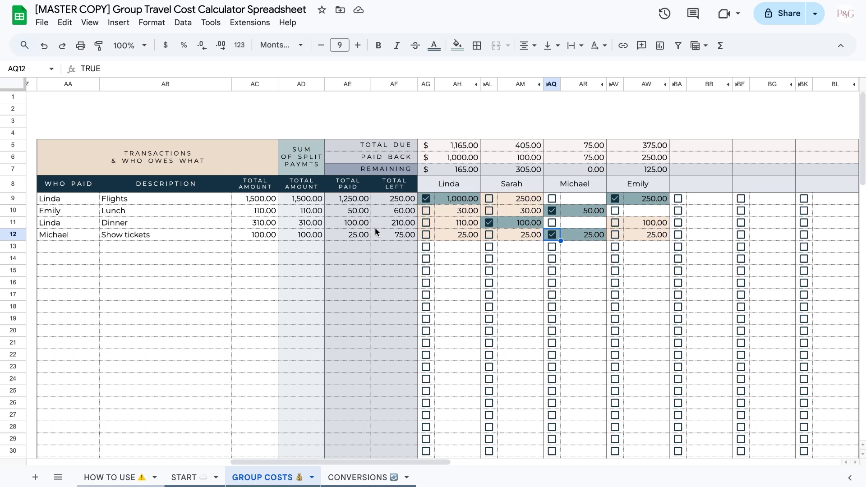
mouse_move(404, 246)
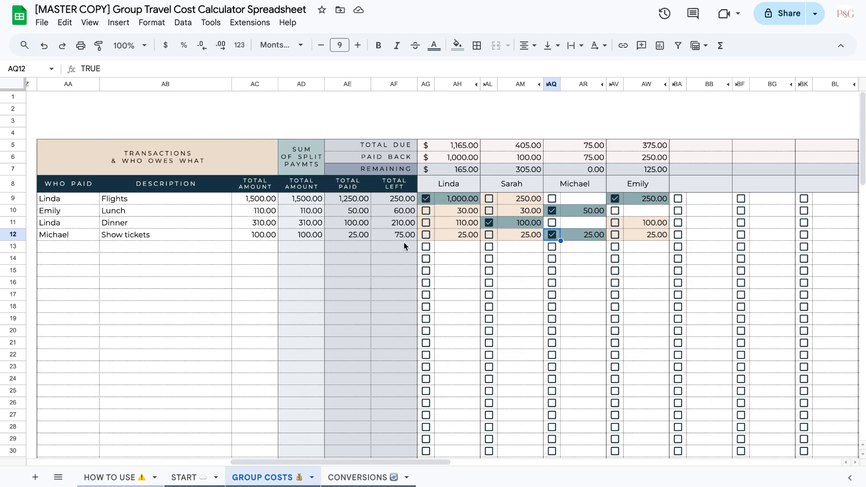
scroll(right, 3)
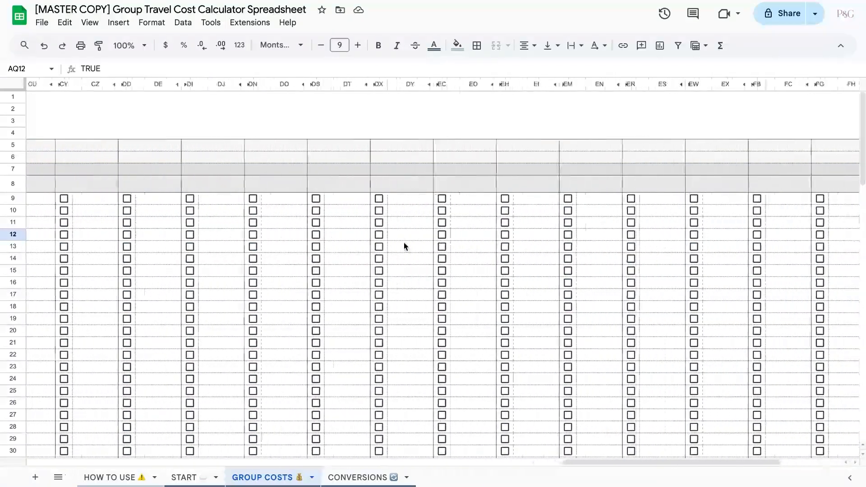
scroll(left, 3)
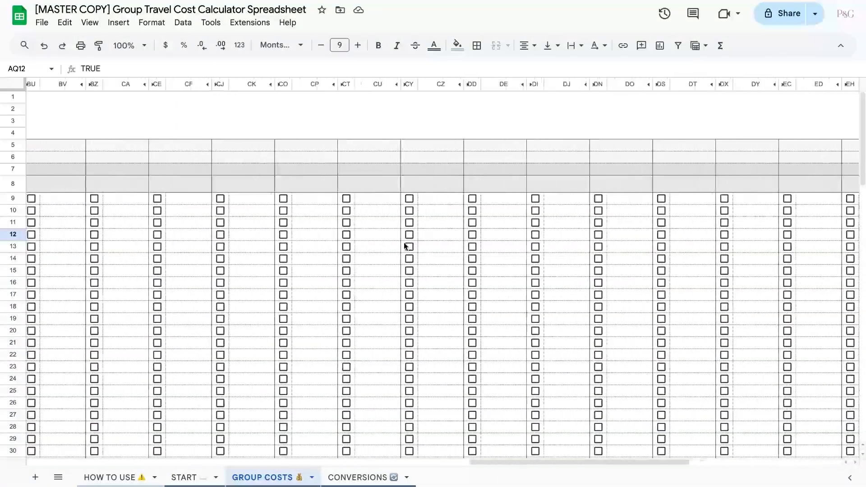
scroll(left, 3)
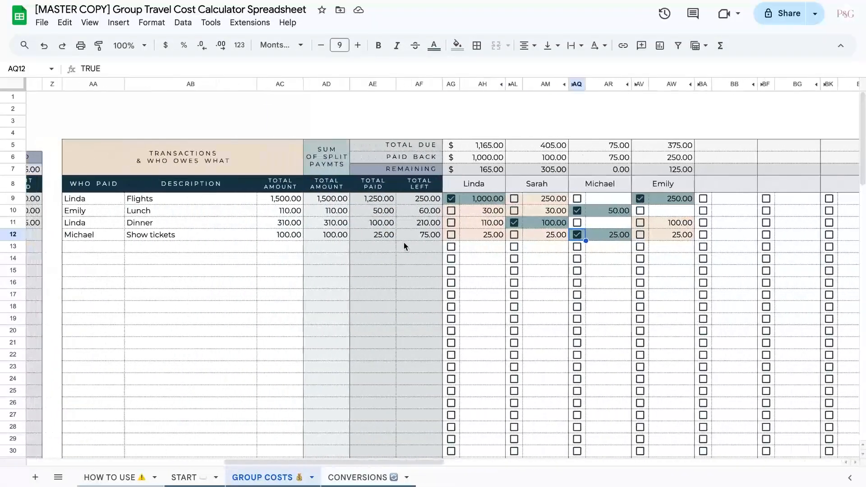
scroll(left, 3)
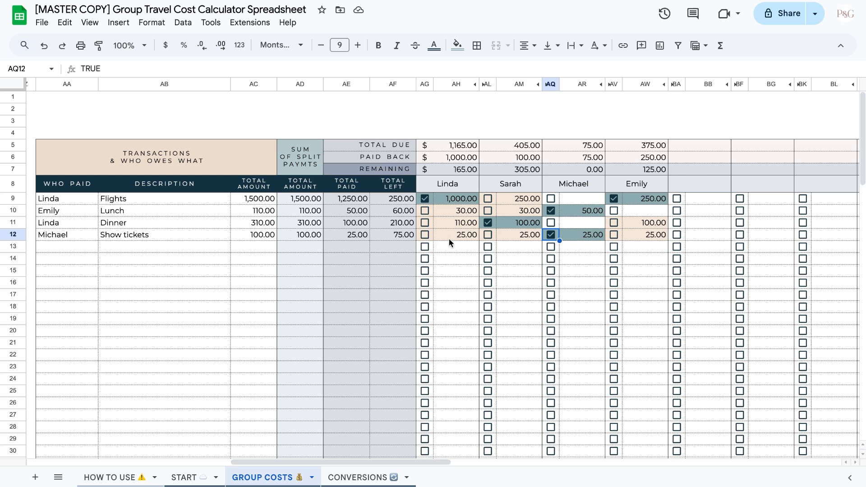
click(456, 234)
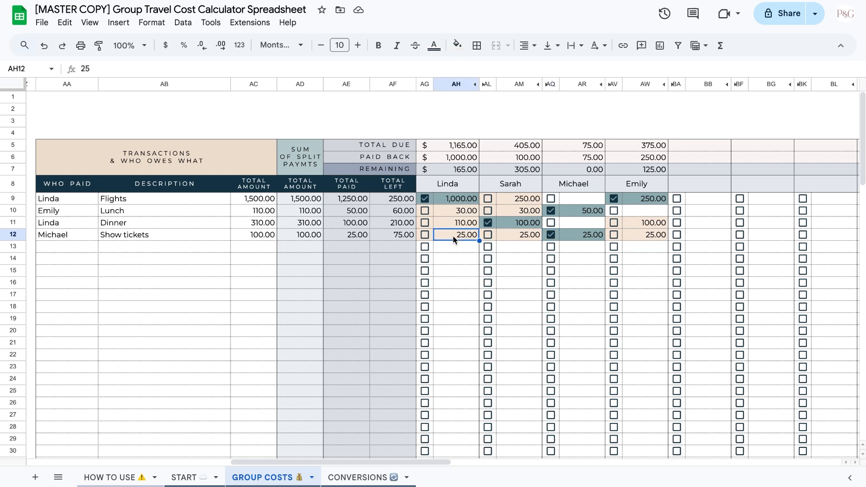
click(163, 294)
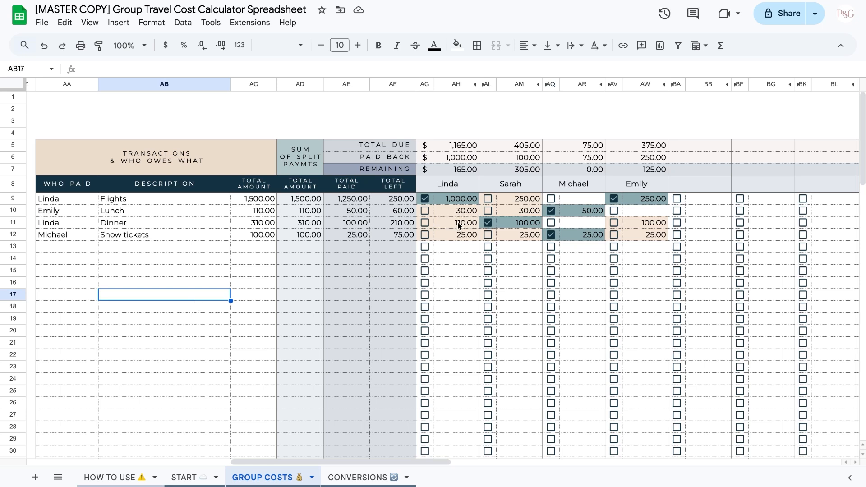
click(164, 271)
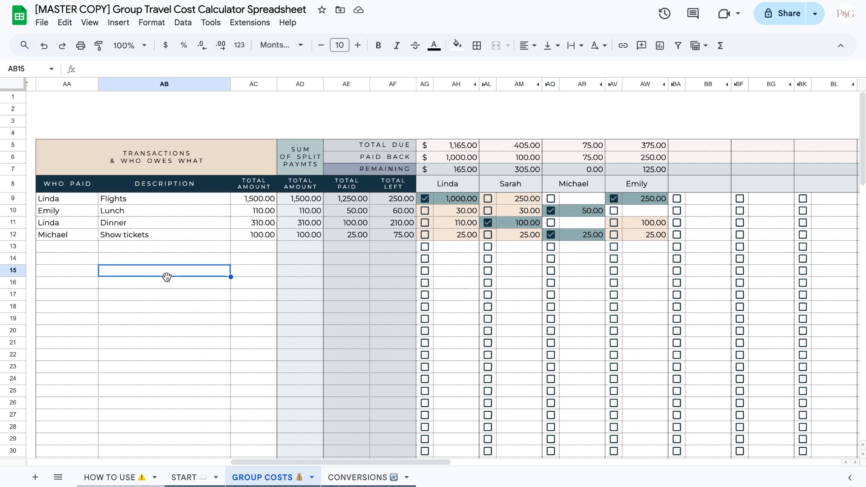
click(13, 223)
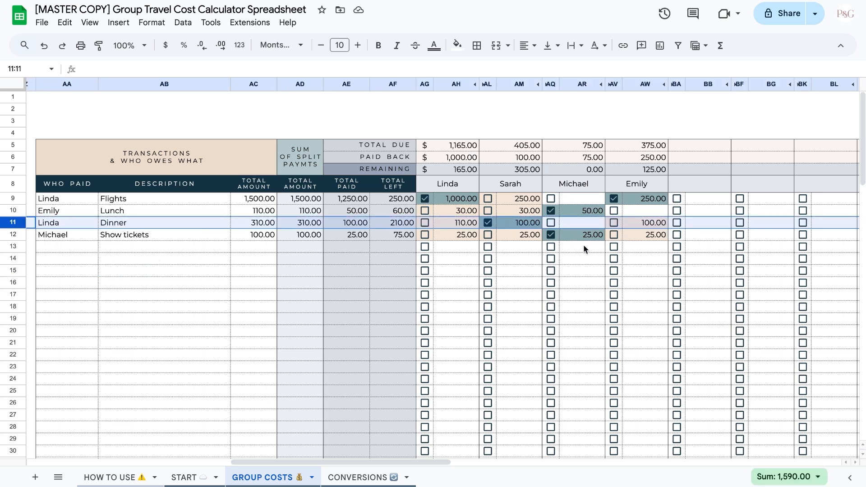
click(164, 270)
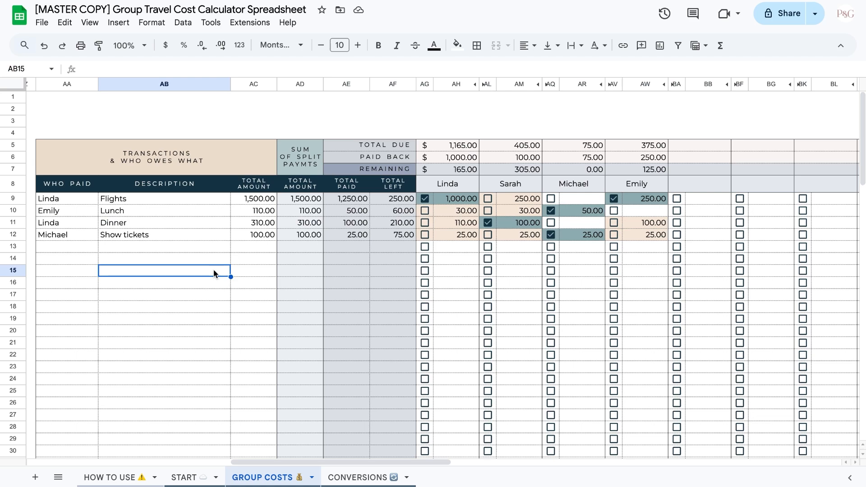
scroll(left, 3)
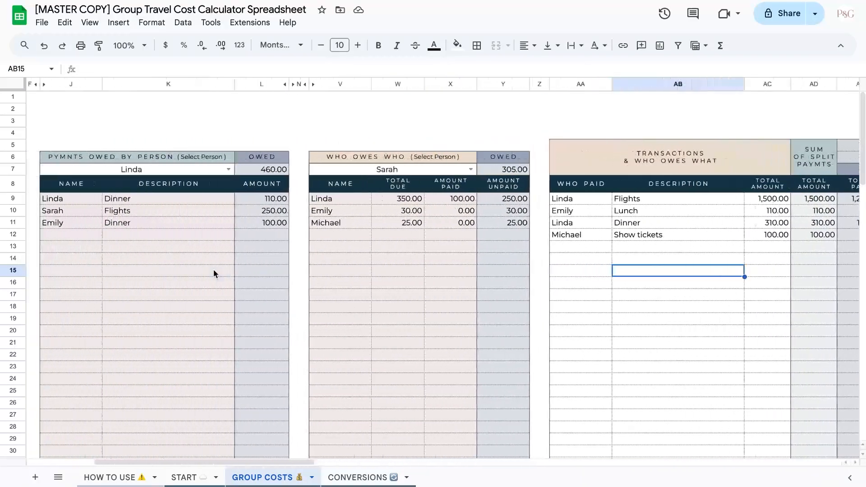
Step: Scroll back and forth across GROUP COSTS between the split table and summaries
scroll(left, 3)
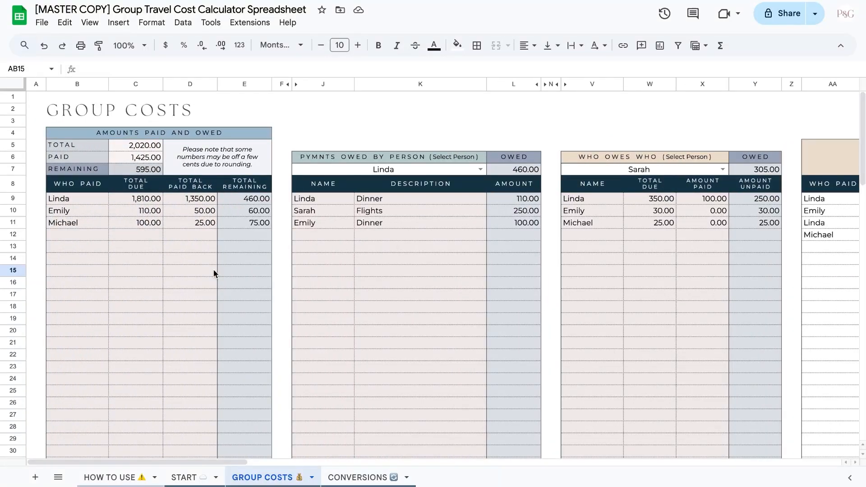
mouse_move(268, 262)
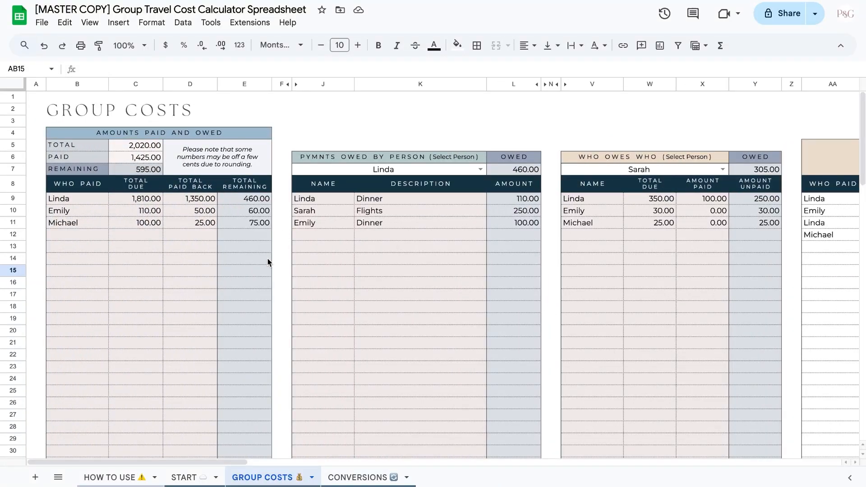
mouse_move(573, 297)
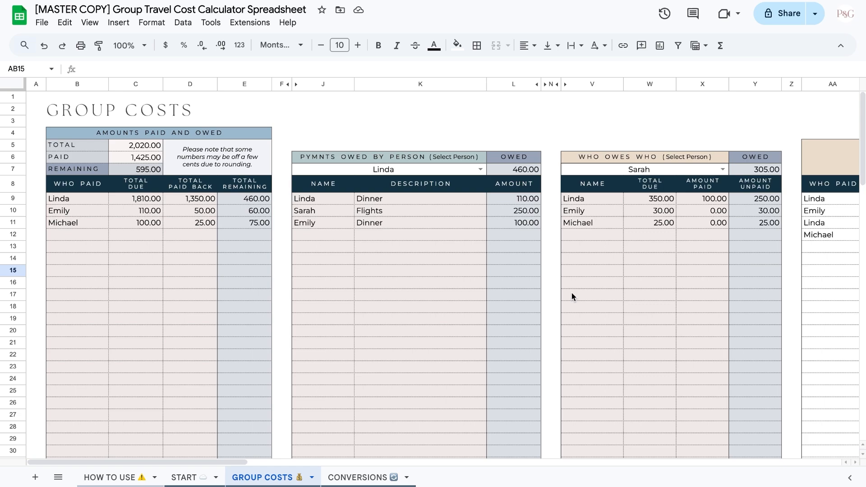
scroll(right, 3)
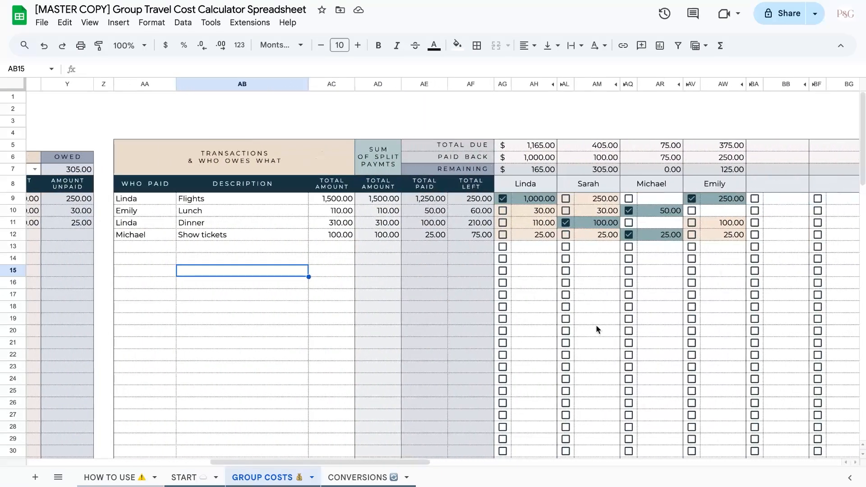
scroll(left, 3)
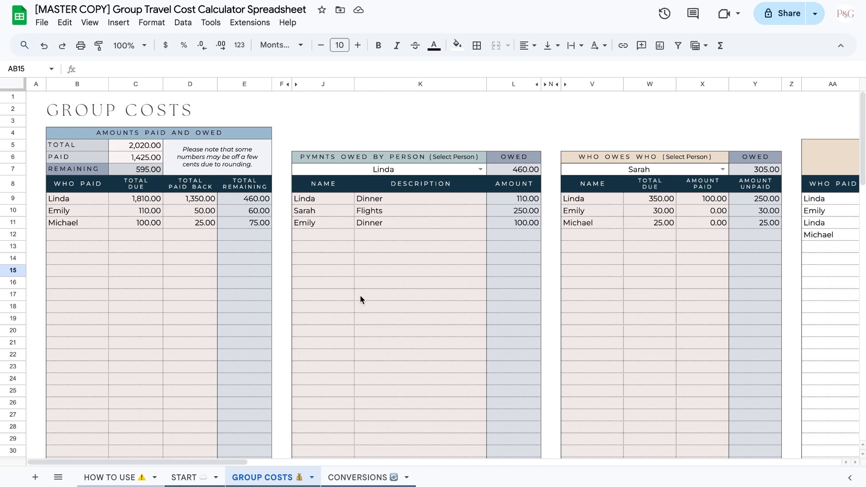
mouse_move(233, 286)
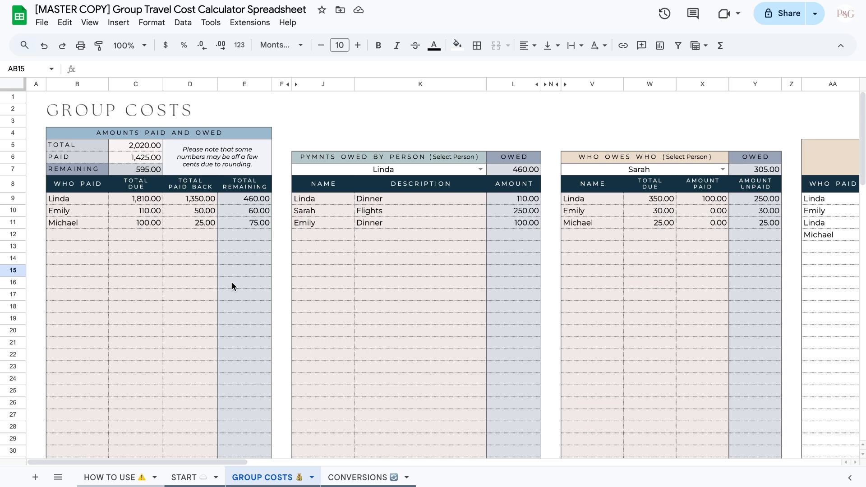
mouse_move(270, 211)
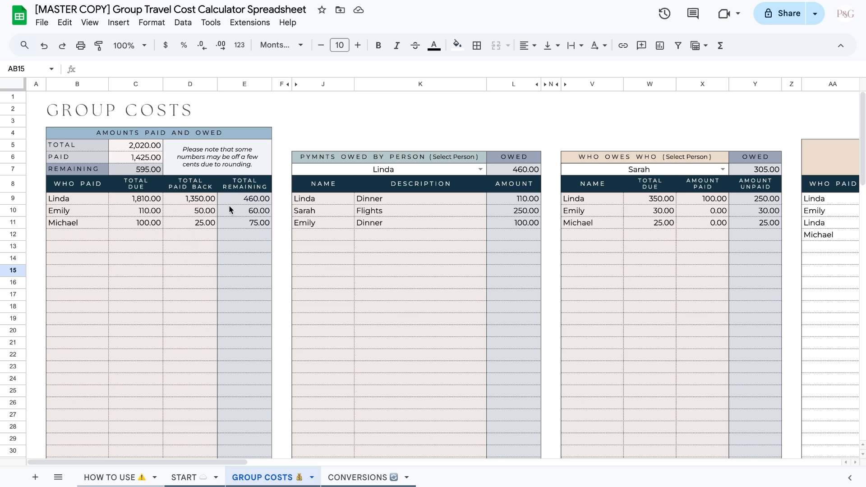
mouse_move(278, 214)
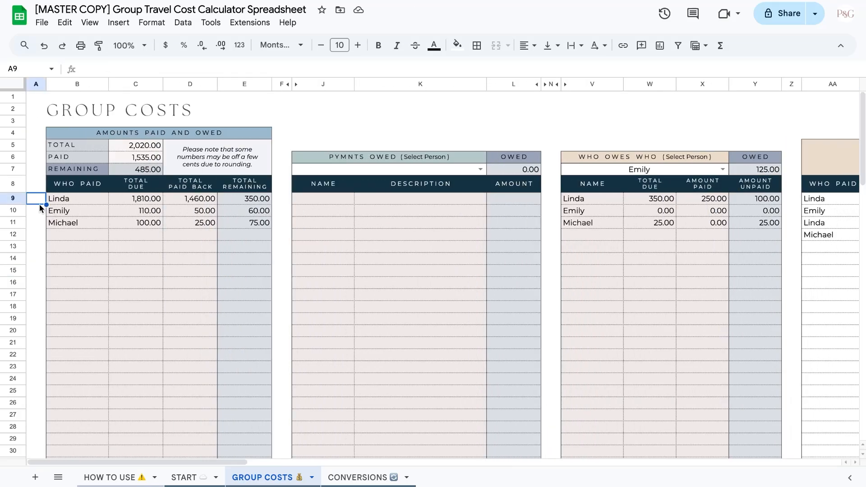
Step: View payments owed to Michael in Pymnts Owed, then reopen the person list
click(478, 169)
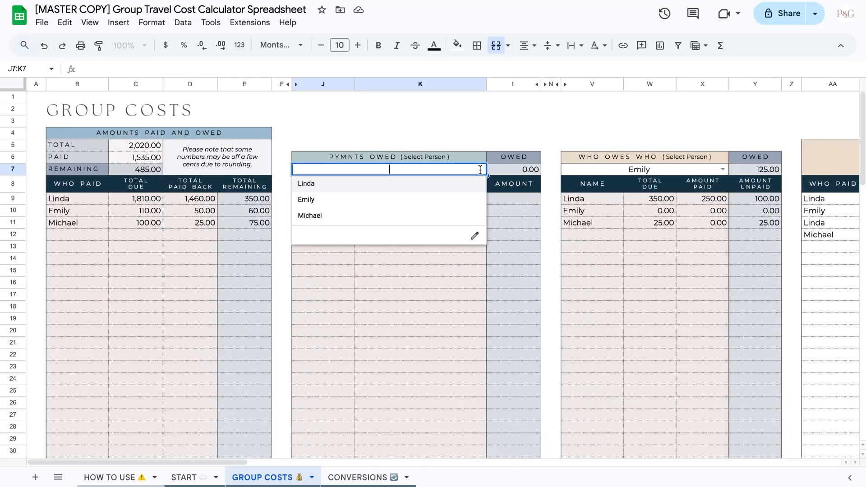
click(310, 216)
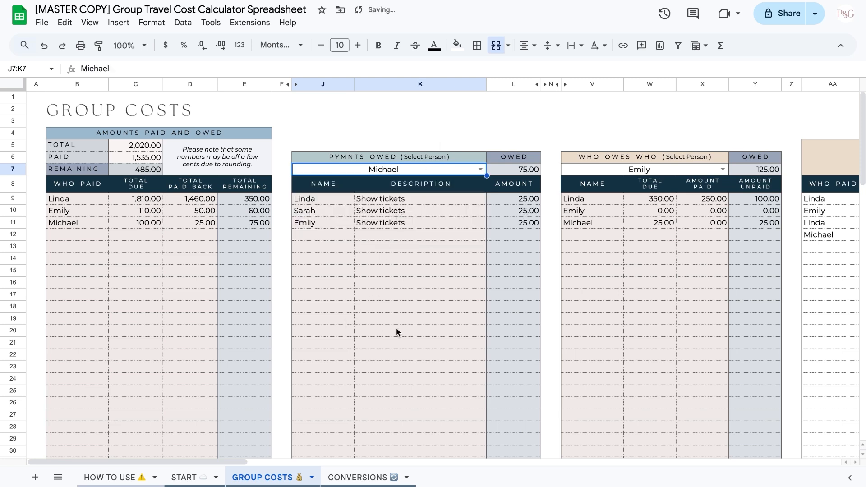
click(420, 331)
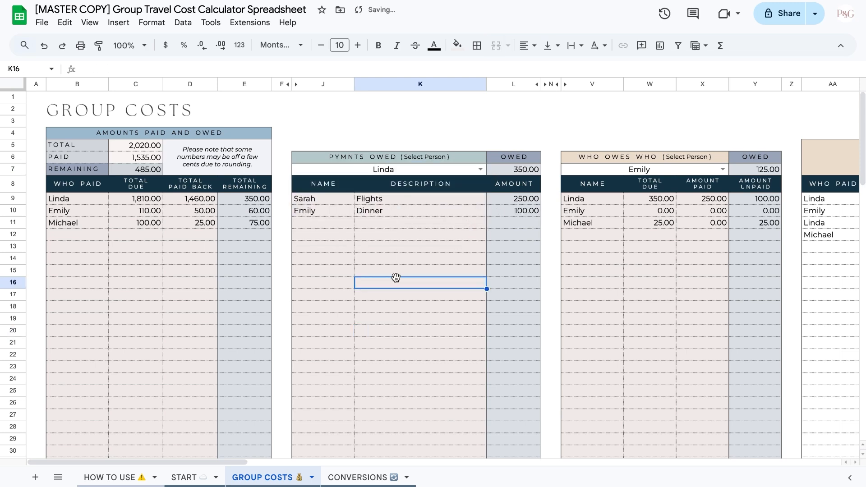
mouse_move(488, 215)
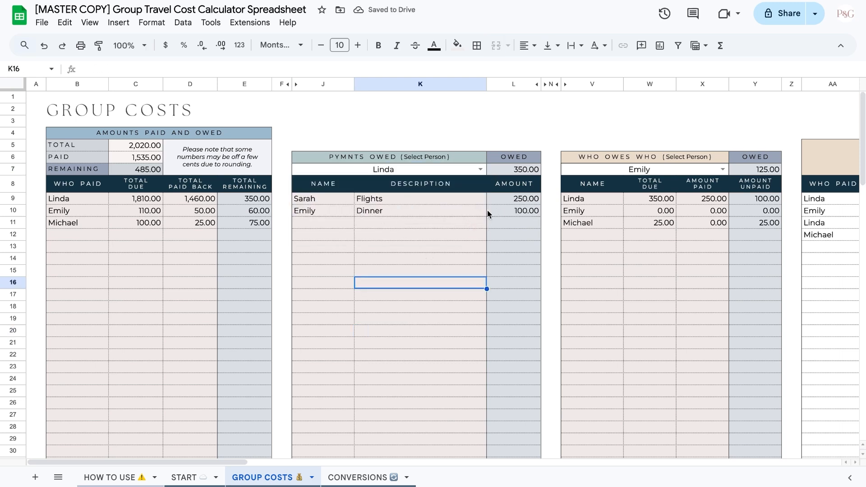
mouse_move(439, 199)
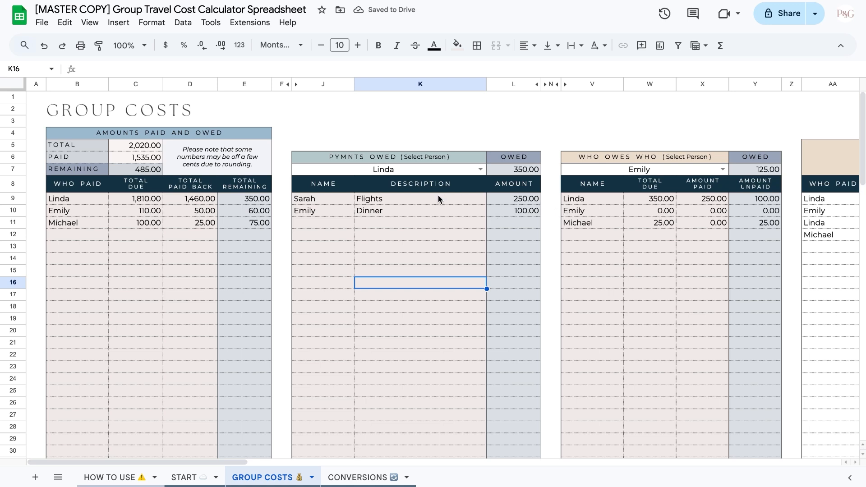
mouse_move(389, 220)
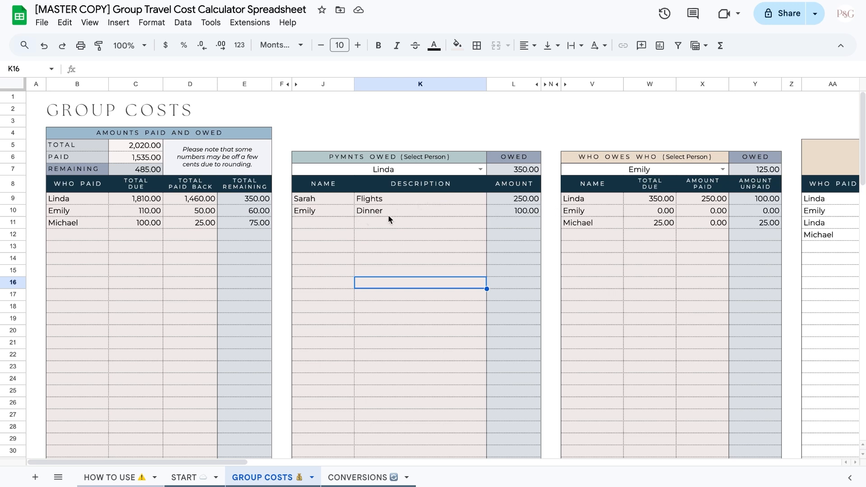
mouse_move(419, 222)
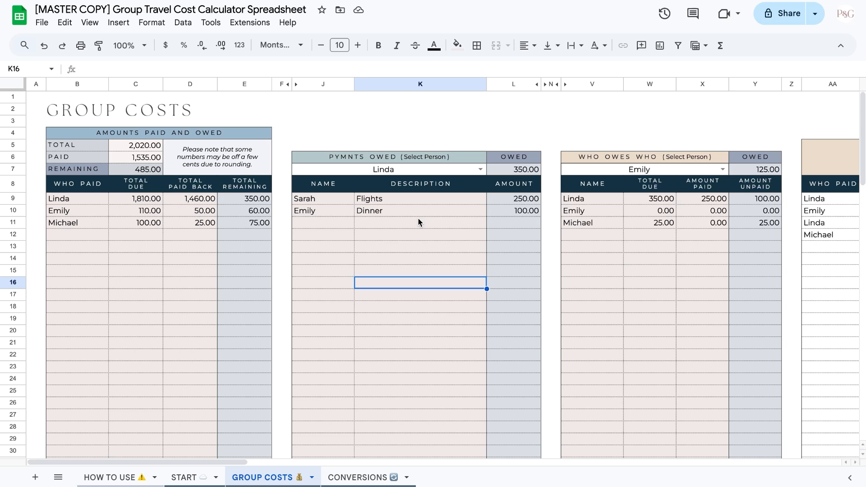
scroll(right, 3)
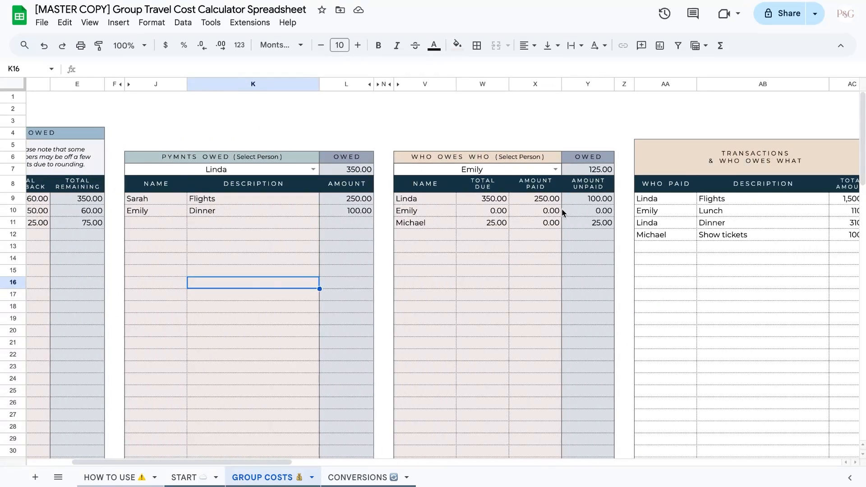
mouse_move(581, 131)
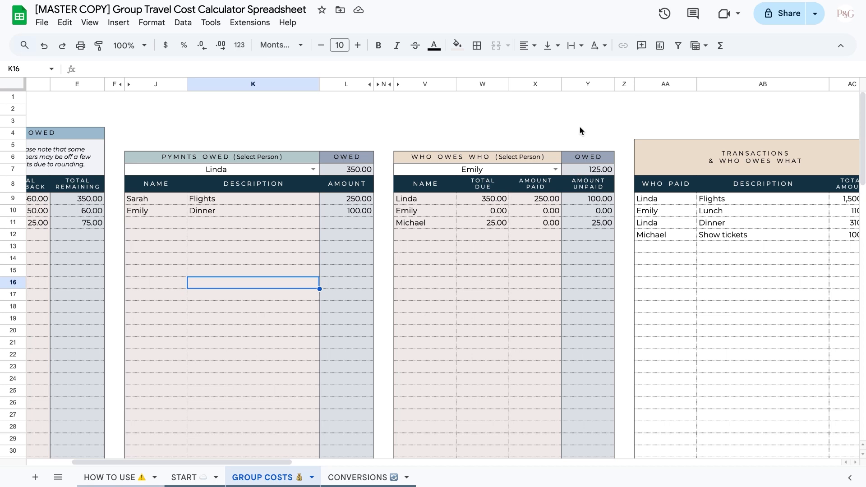
mouse_move(580, 131)
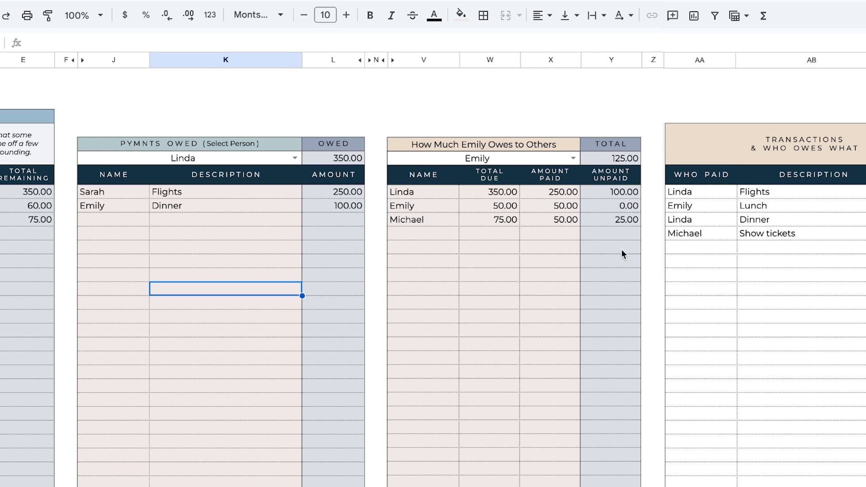
mouse_move(650, 222)
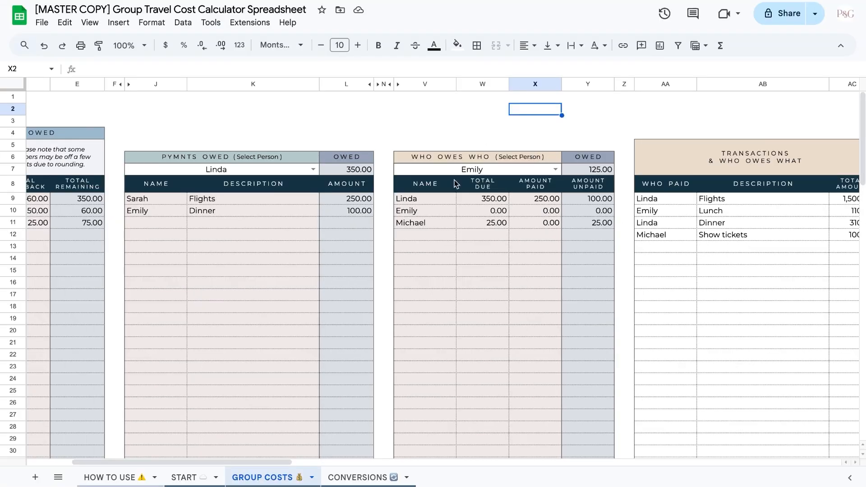
mouse_move(514, 168)
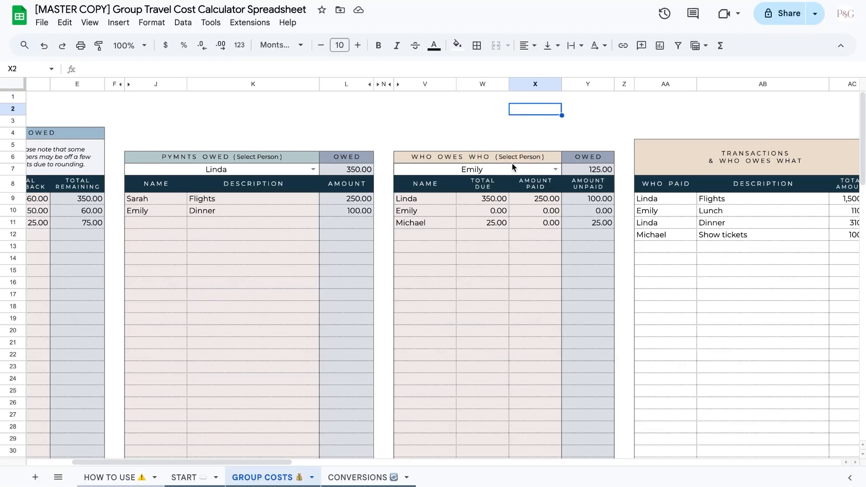
mouse_move(564, 191)
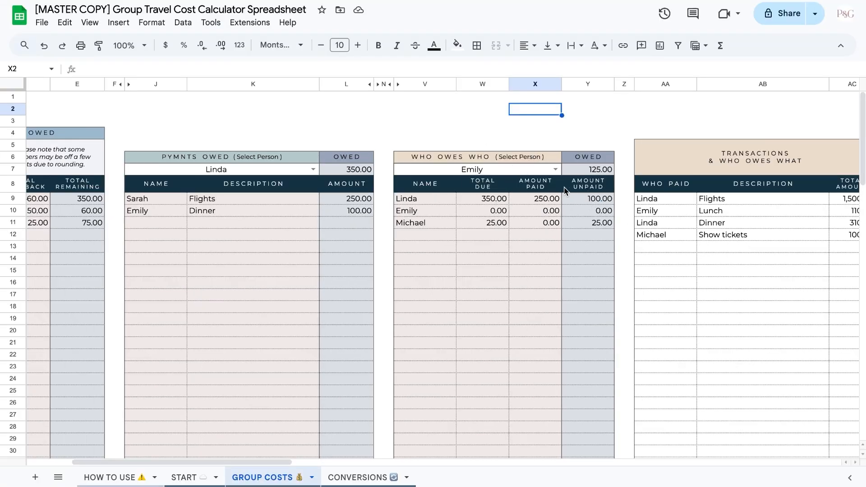
mouse_move(612, 250)
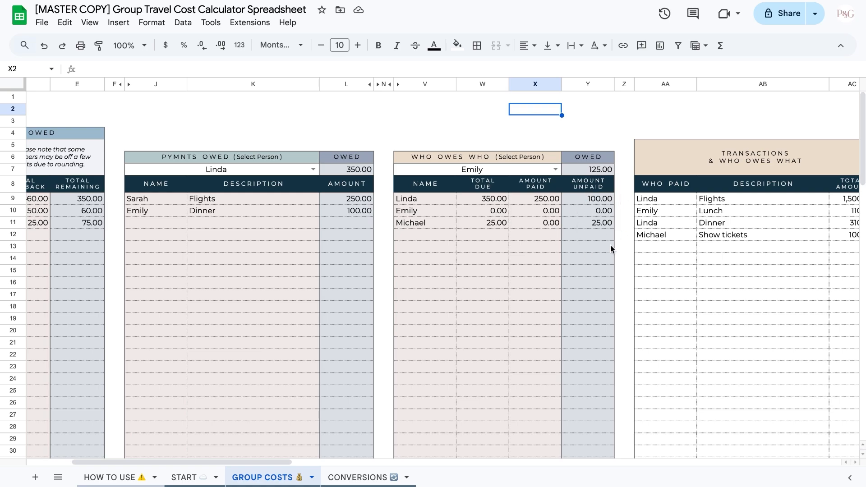
Step: Scroll to the split table and select Emily's Dinner and Show tickets share cells
scroll(right, 3)
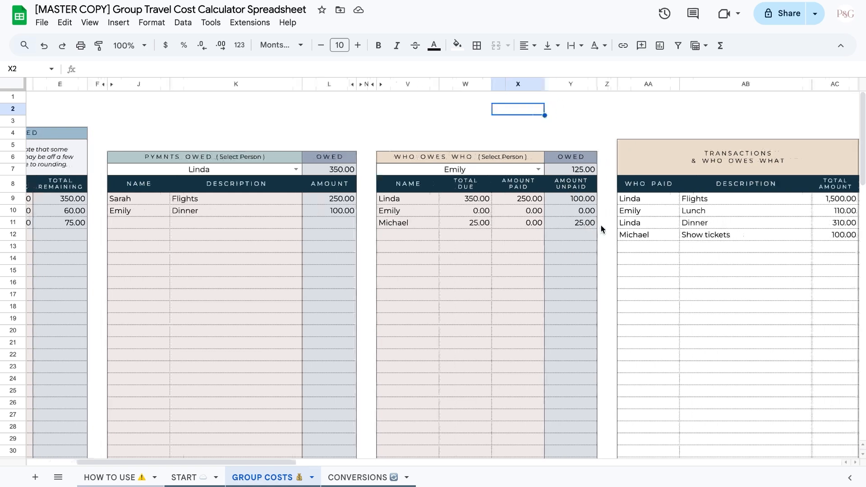
scroll(right, 3)
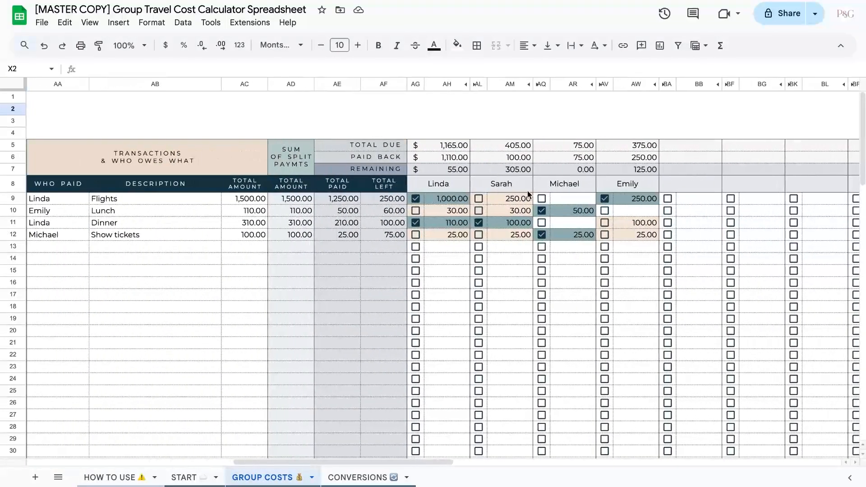
click(635, 222)
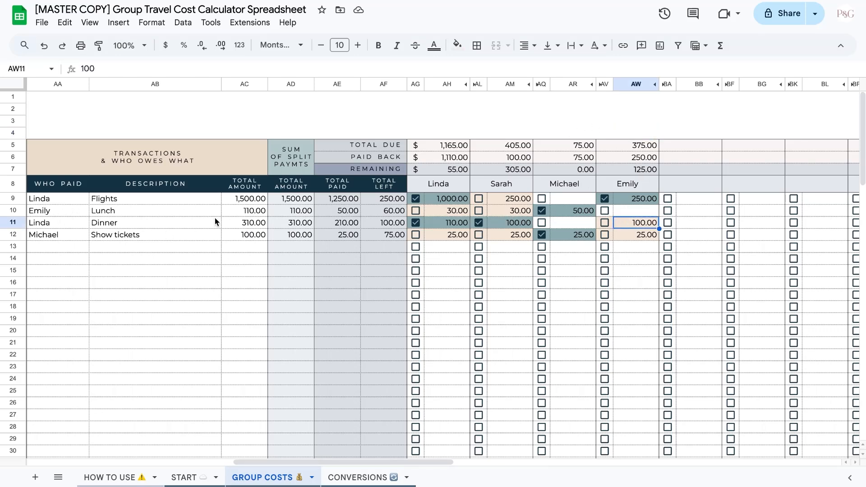
click(636, 234)
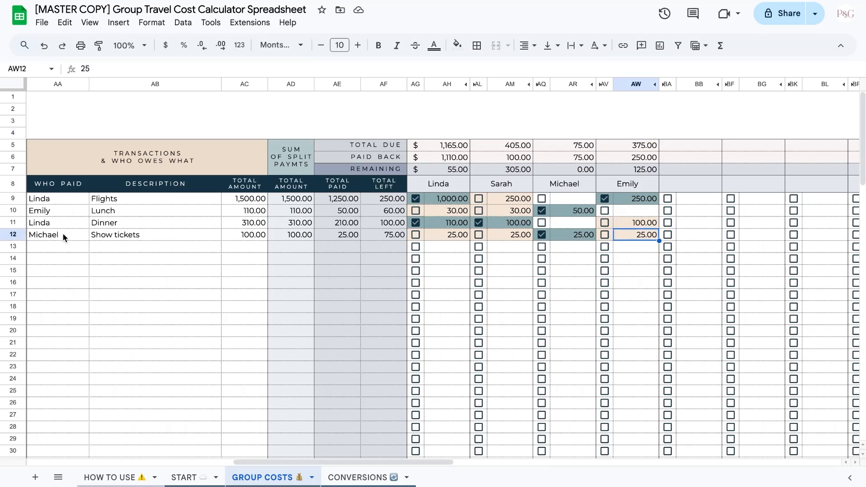
scroll(left, 3)
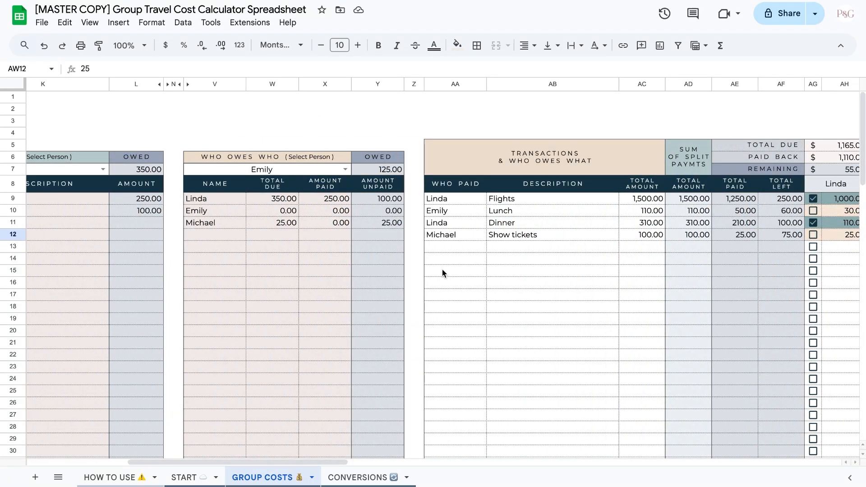
Step: Enter Michael's 250 Dinner transaction, split 100/50/50/50 among the four people
text(Dinner)
text(50)
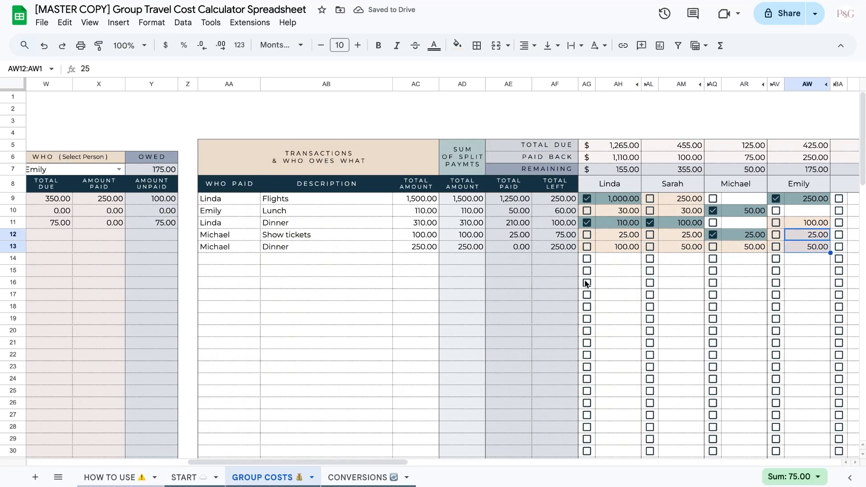
scroll(left, 3)
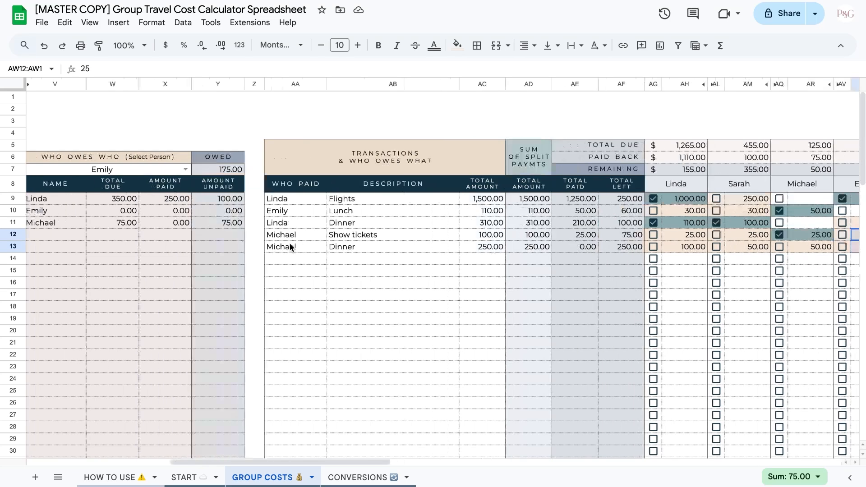
scroll(left, 3)
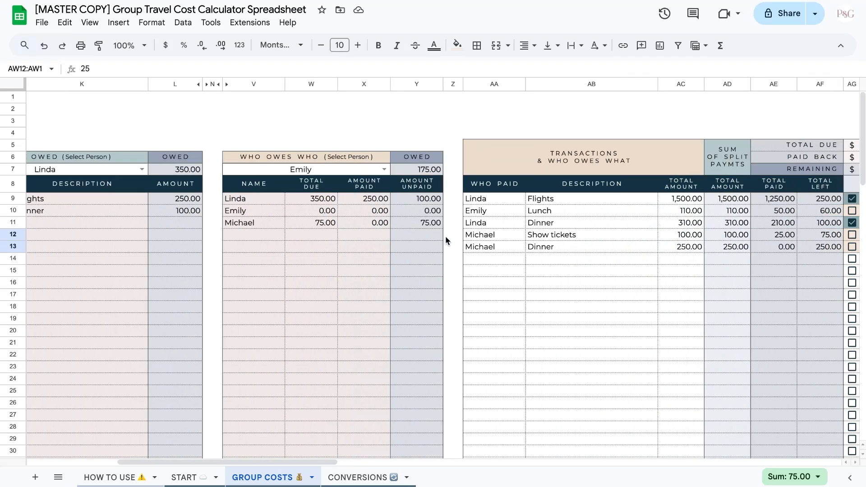
mouse_move(388, 217)
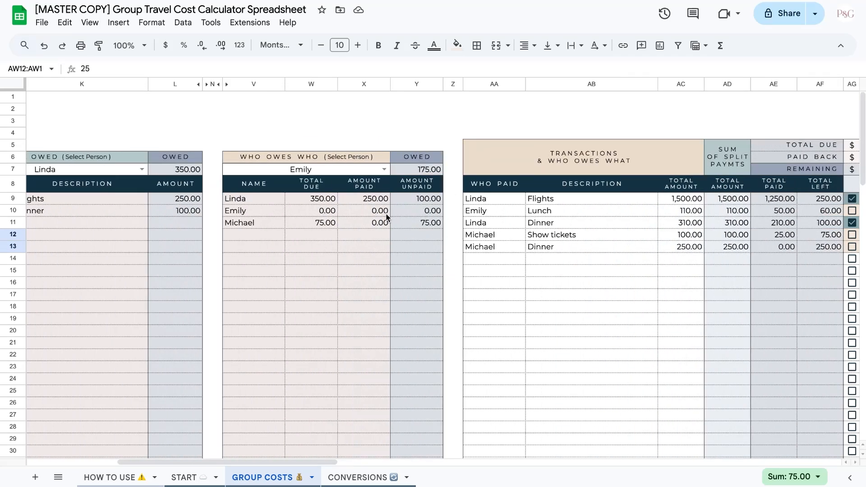
Step: Tick Emily's checkbox to mark her share owed to Michael as paid back
scroll(right, 3)
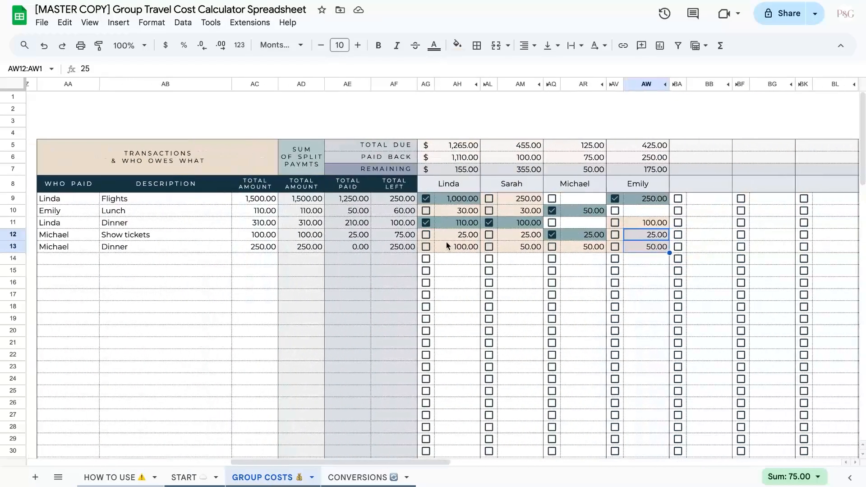
click(618, 246)
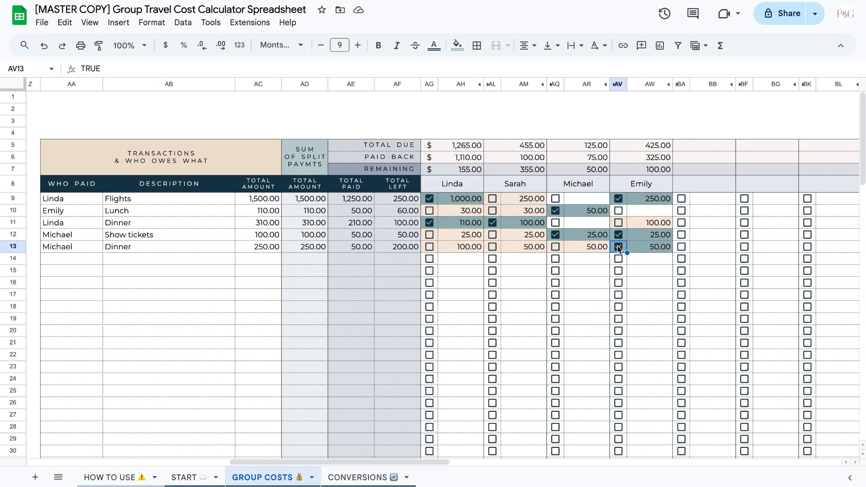
scroll(left, 3)
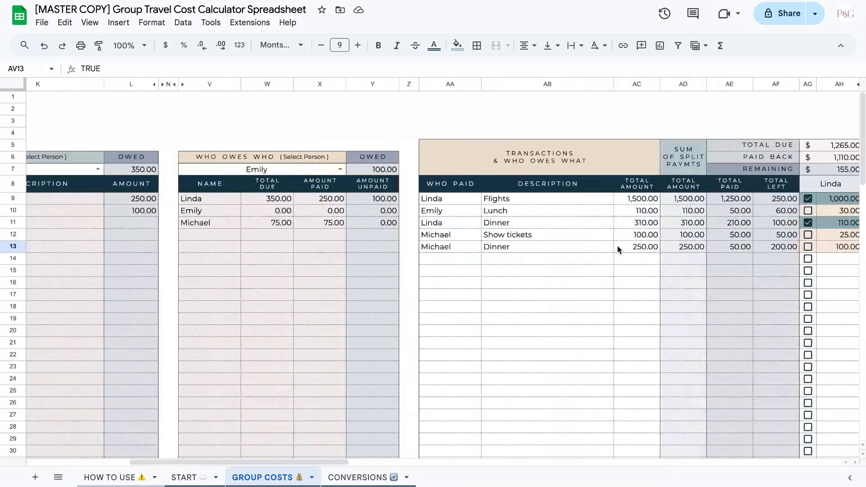
scroll(left, 3)
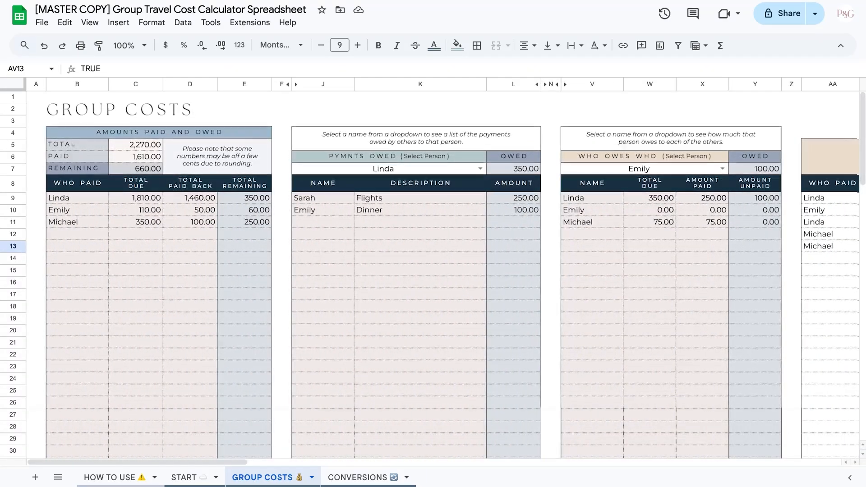